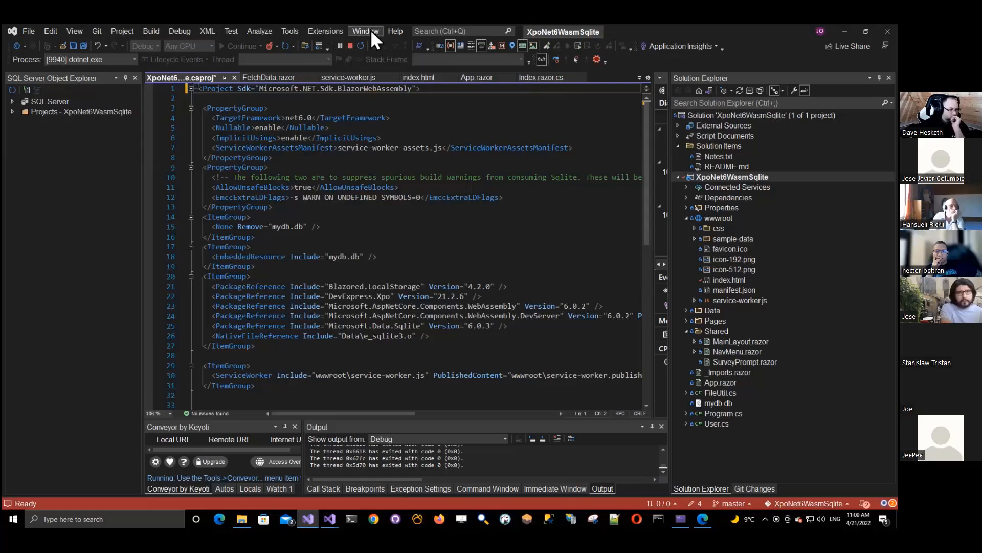
Step: Close all open documents via Window > Close All Documents and answer the save-changes prompt
click(365, 30)
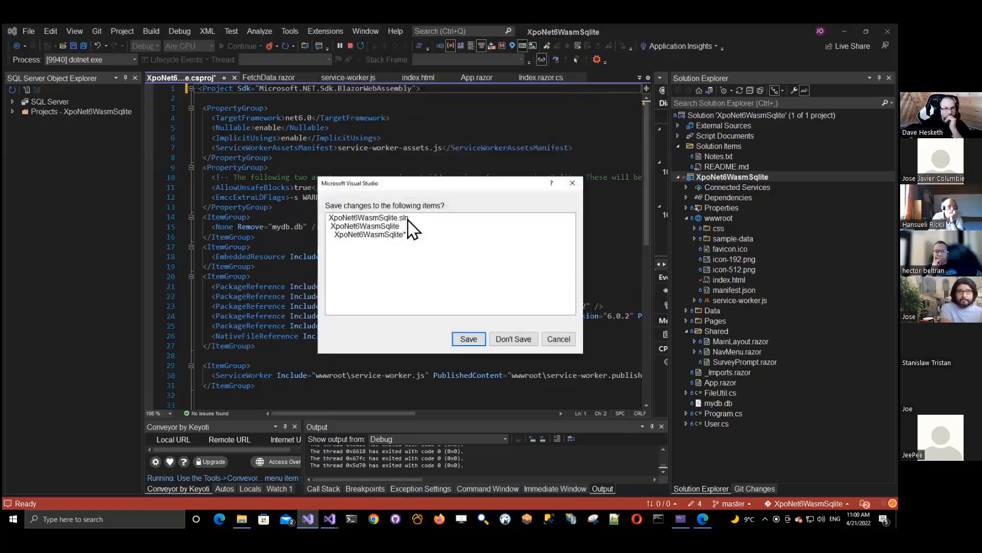
click(469, 339)
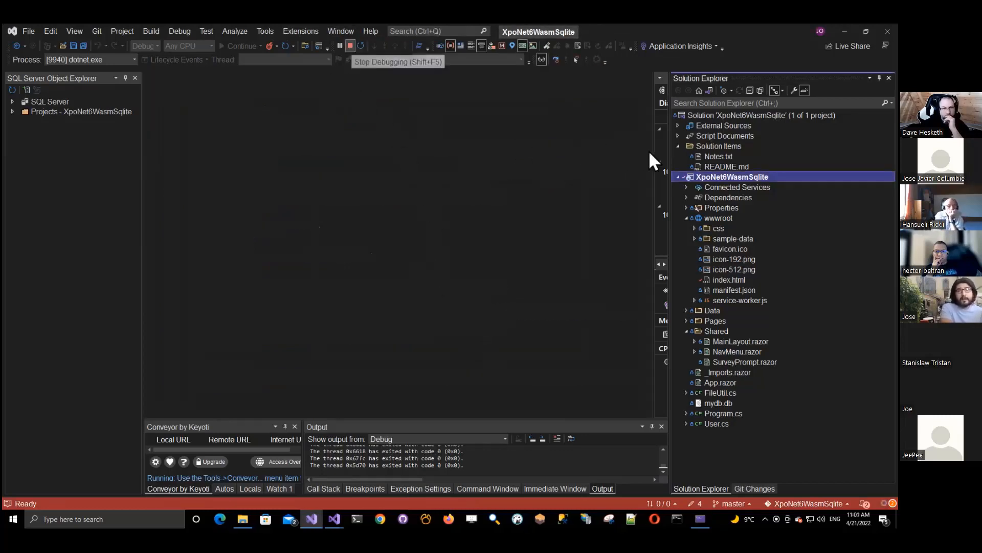
Step: Stop debugging, then collapse the wwwroot and Shared folders in Solution Explorer
click(351, 46)
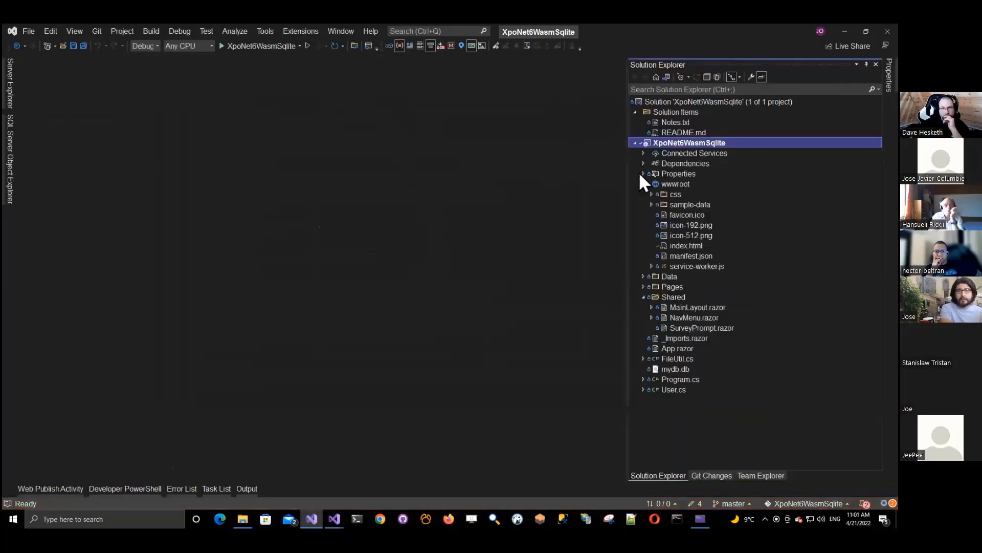
mouse_move(630, 177)
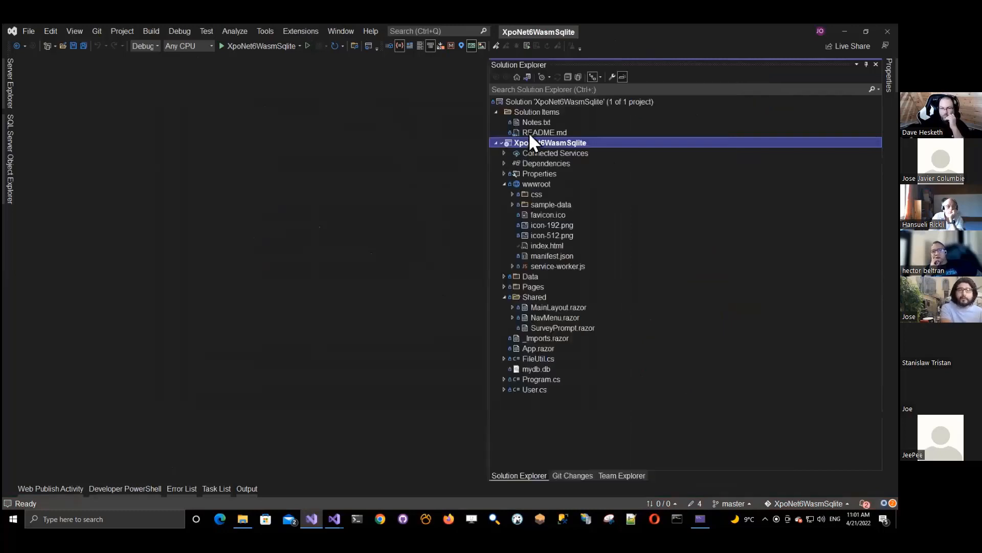
click(504, 184)
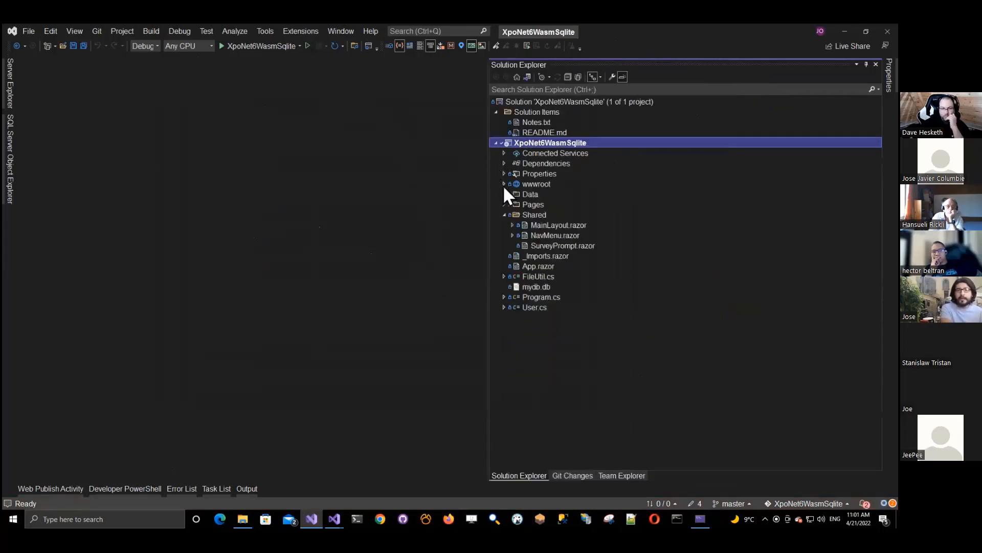
click(504, 215)
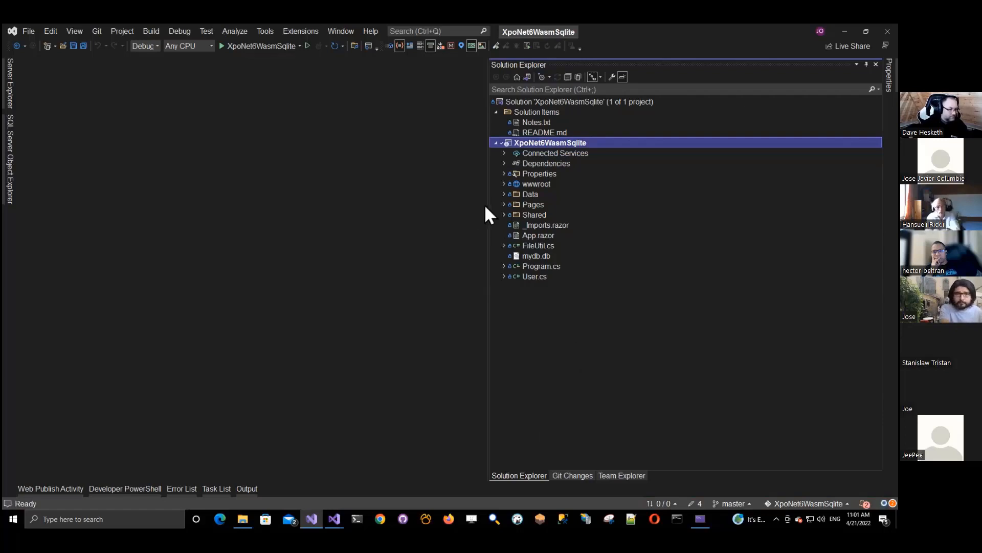
mouse_move(523, 158)
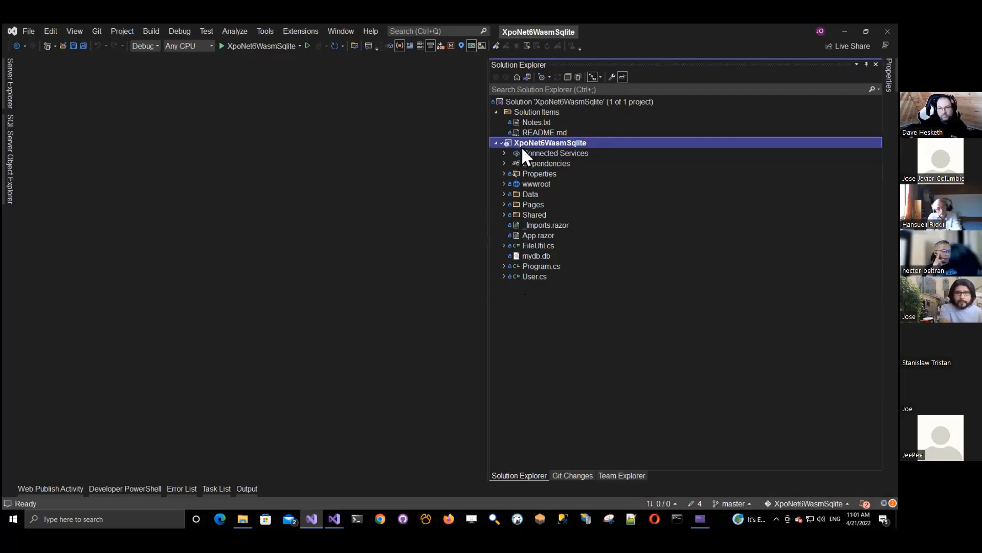
mouse_move(530, 156)
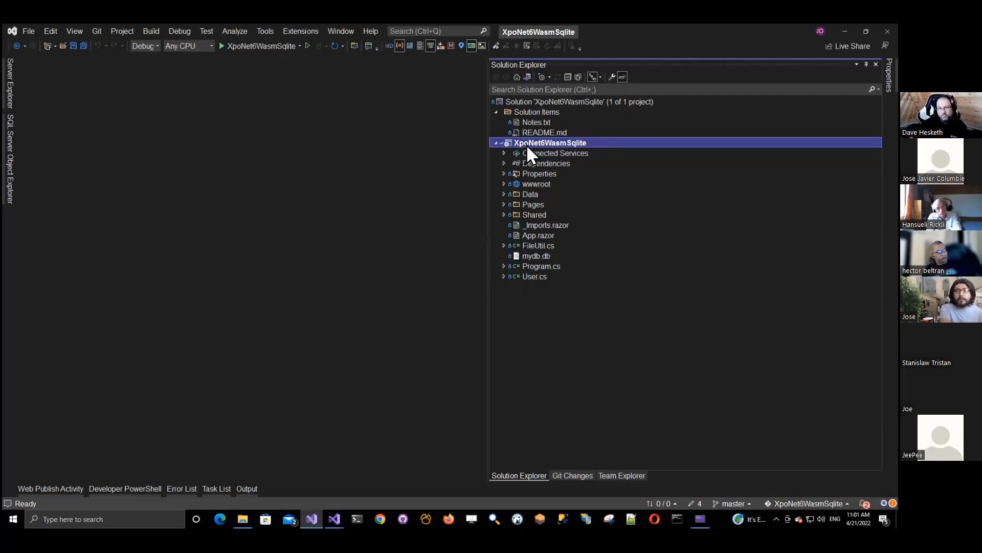
Step: Open the XpoNet6WasmSqlite .csproj, widen the editor, and select the NativeFileReference element
double_click(550, 142)
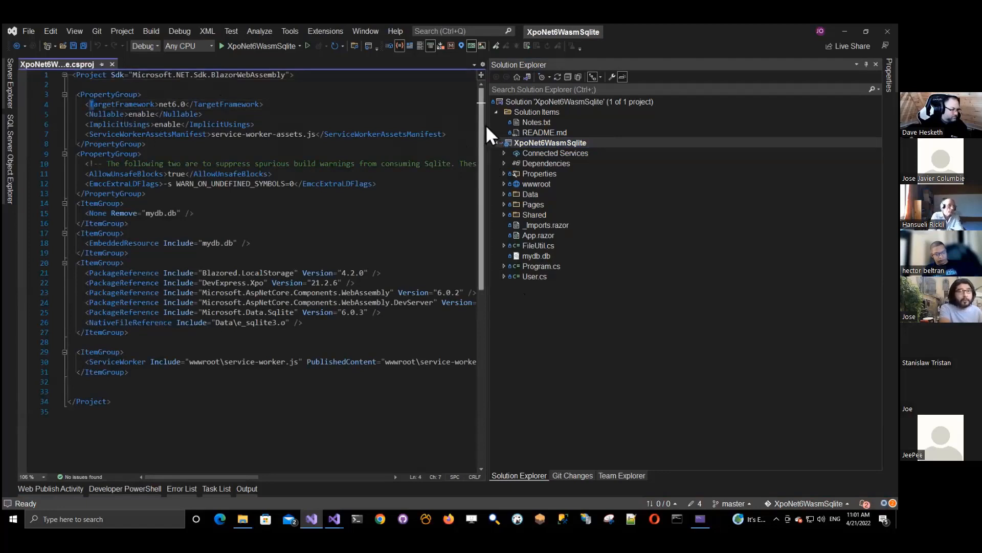
drag(489, 135, 525, 134)
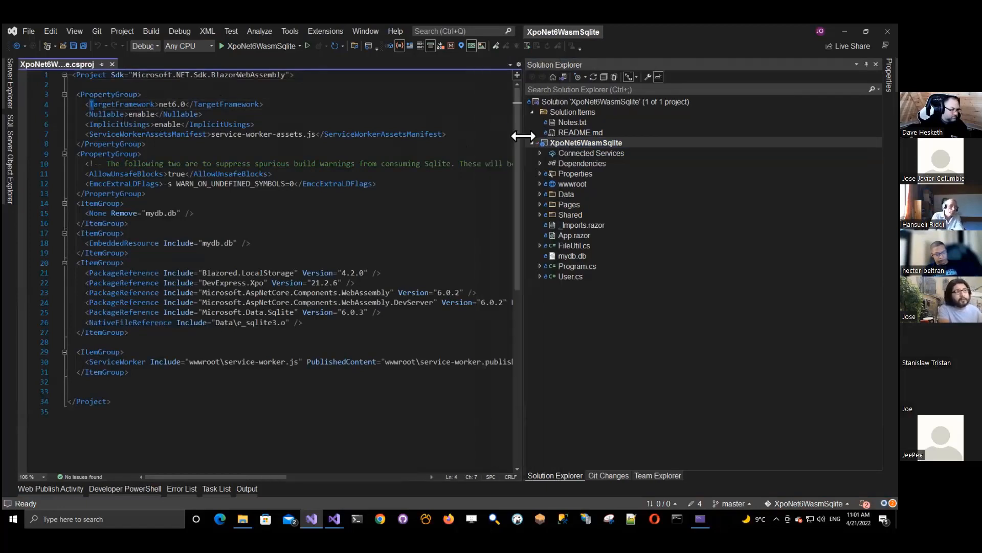
mouse_move(490, 201)
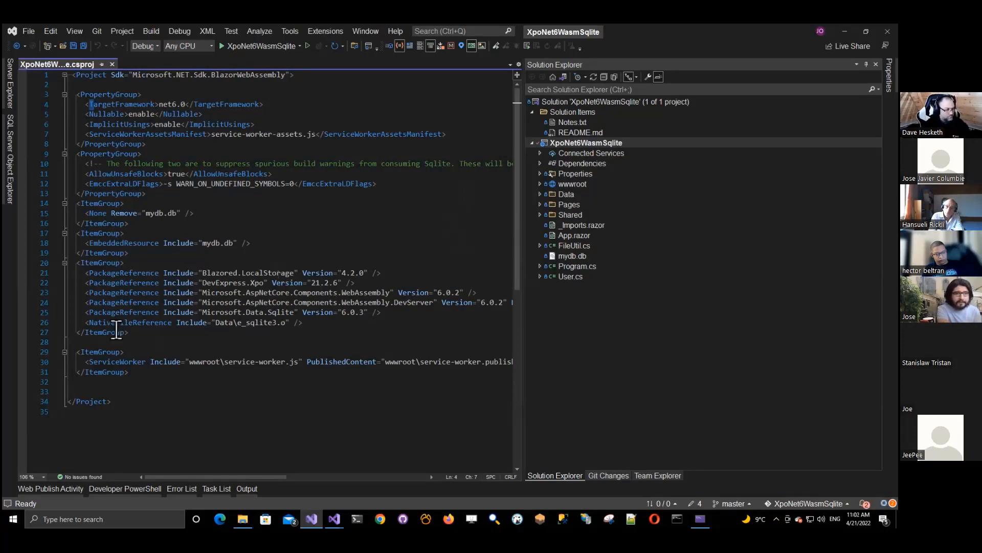
double_click(130, 323)
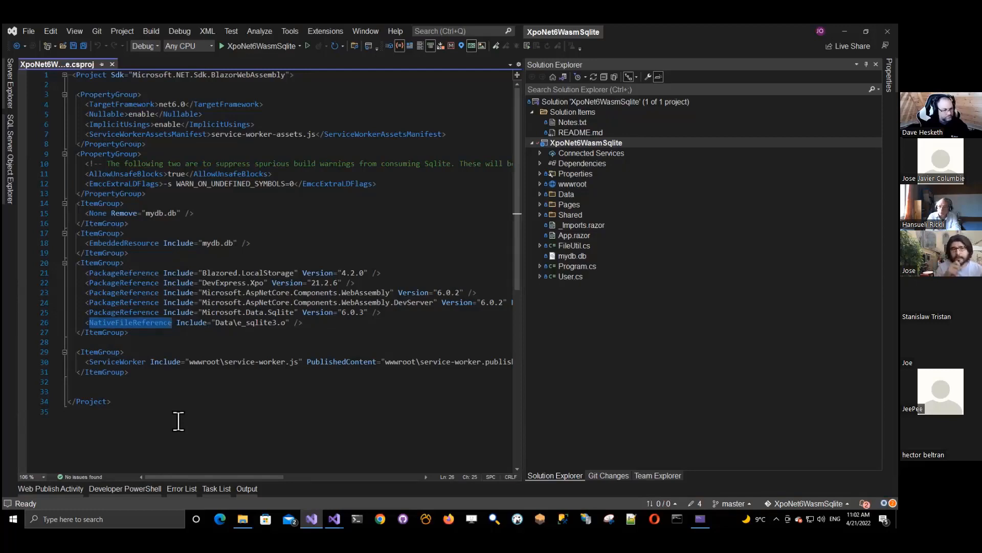
mouse_move(384, 450)
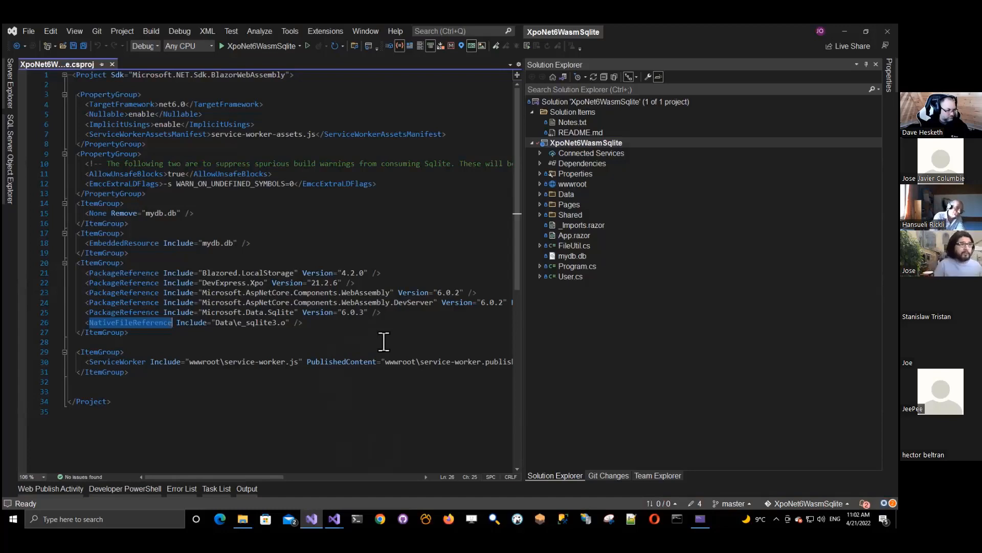
mouse_move(330, 254)
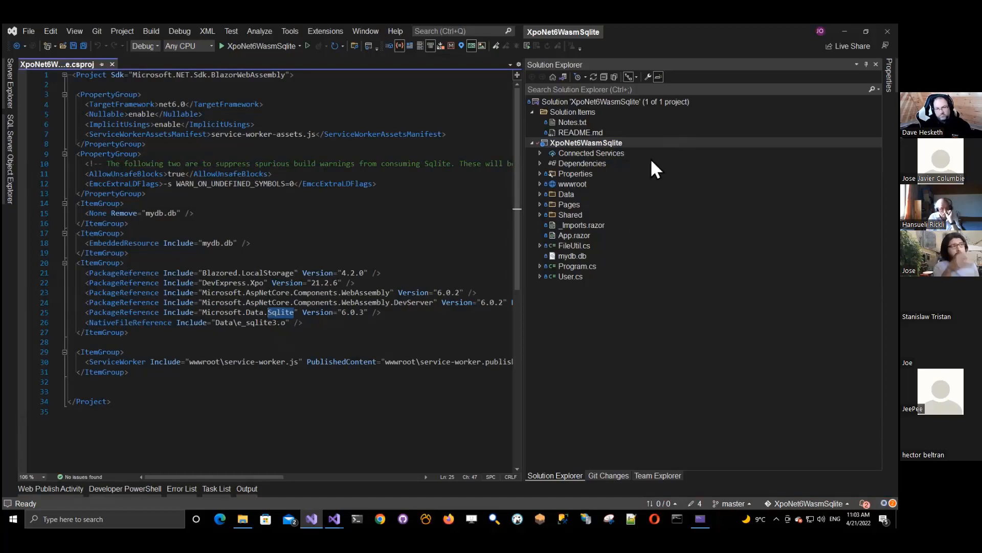
mouse_move(559, 222)
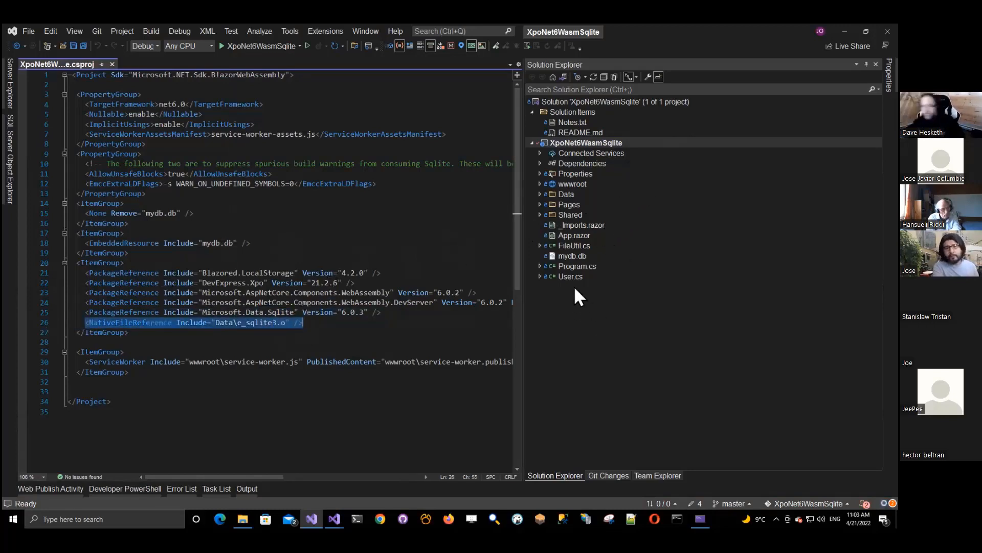
Step: Open Program.cs to view the commented XPO unit-of-work registration, then expand Pages
double_click(577, 266)
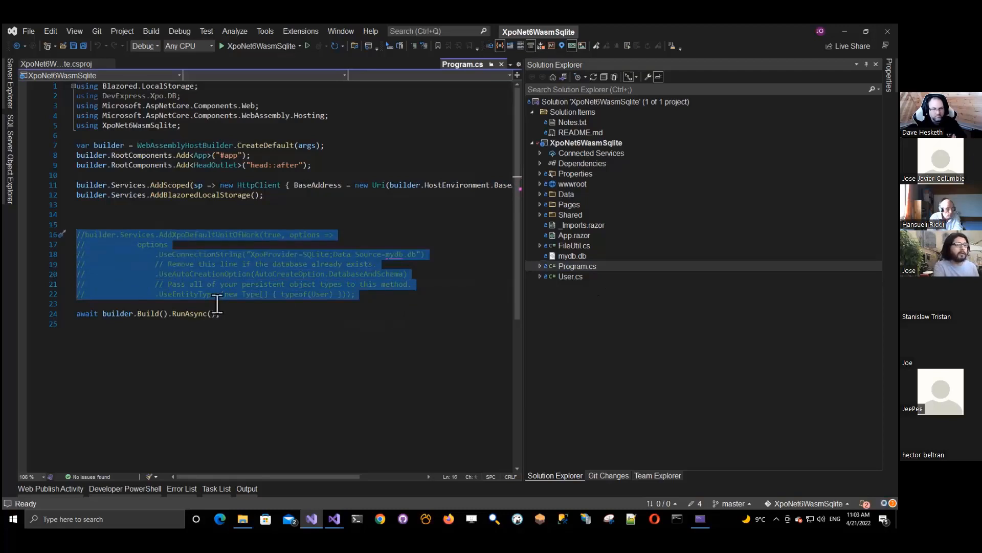
mouse_move(225, 307)
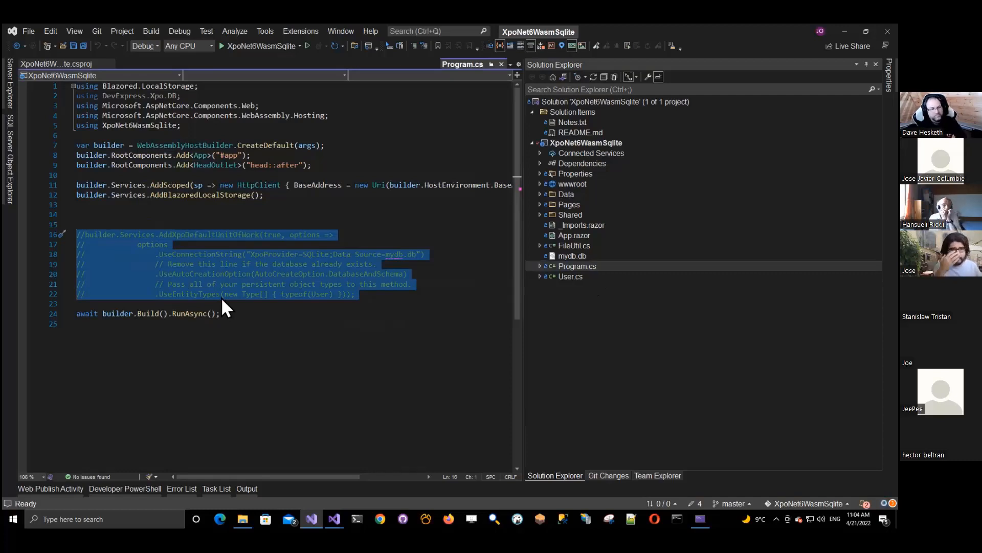
mouse_move(225, 305)
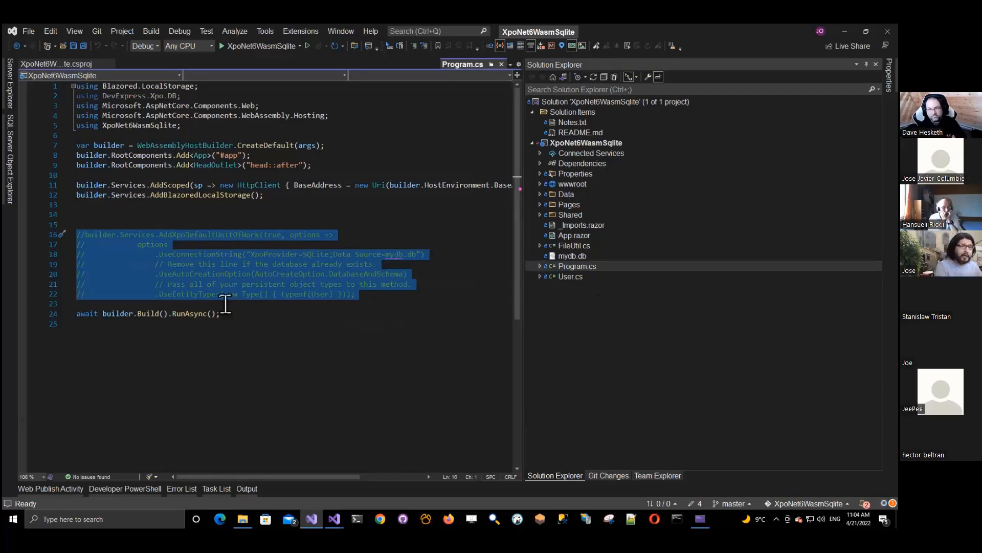
mouse_move(169, 259)
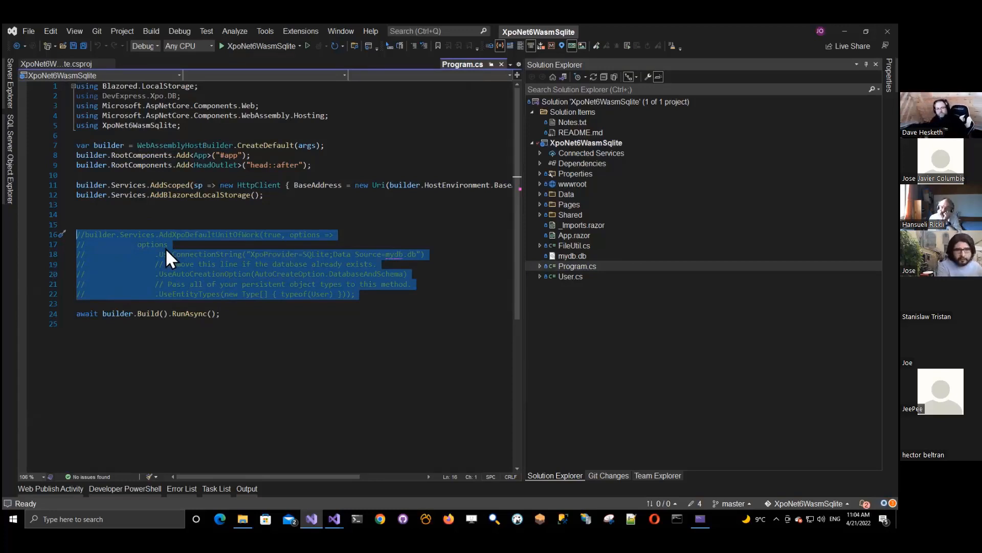
click(410, 284)
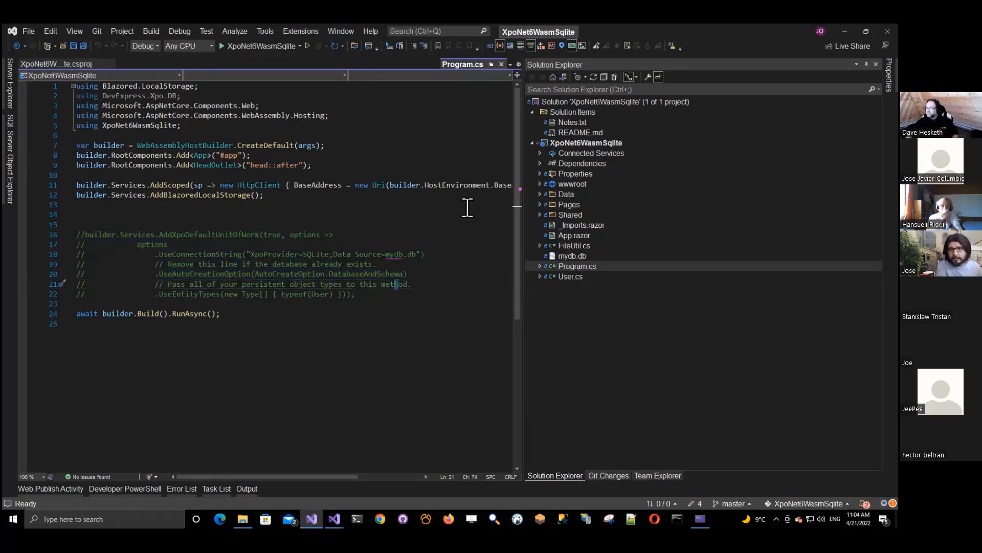
click(540, 204)
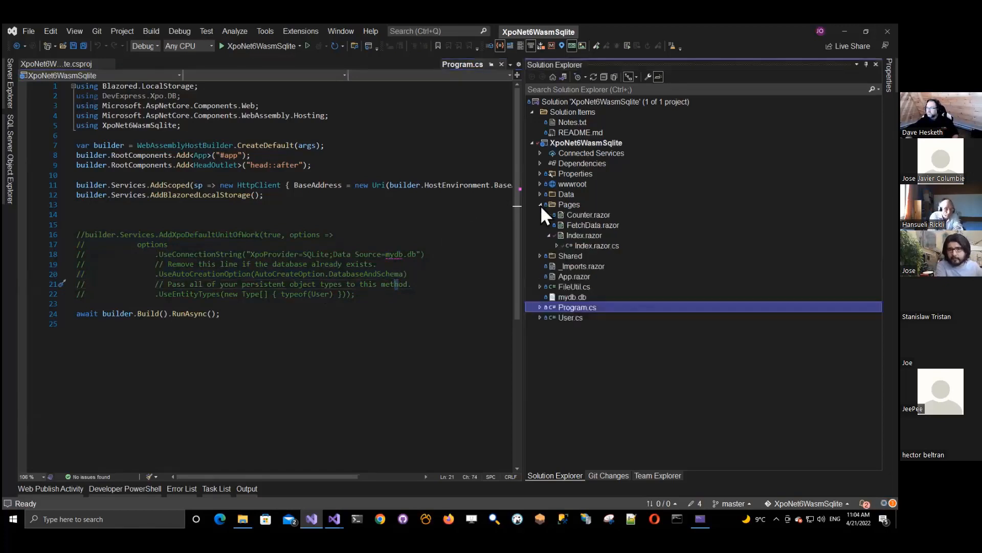
Step: Open Index.razor and select a block of its code
double_click(584, 235)
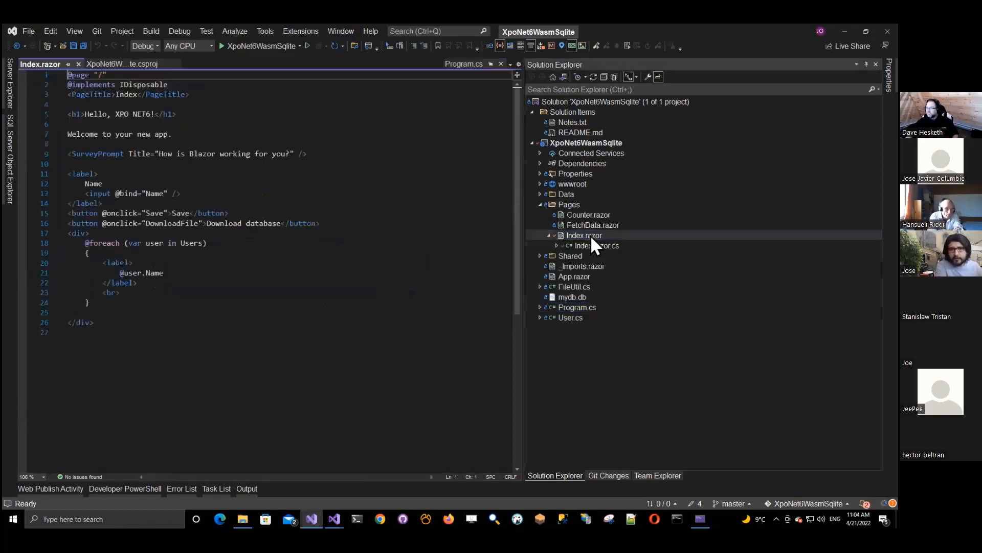
drag(69, 174, 97, 322)
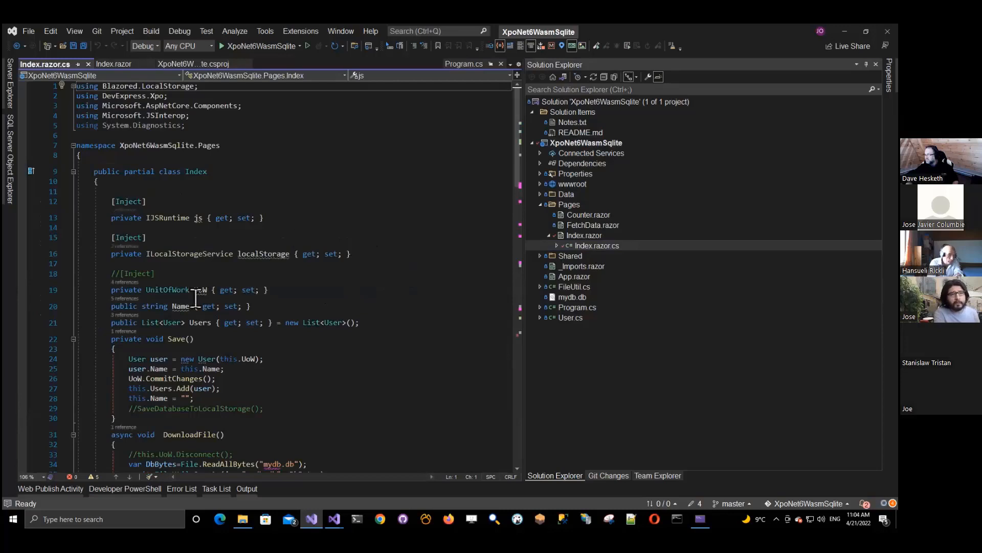
Step: Select a word in the Index.razor.cs code-behind while reviewing it
double_click(189, 254)
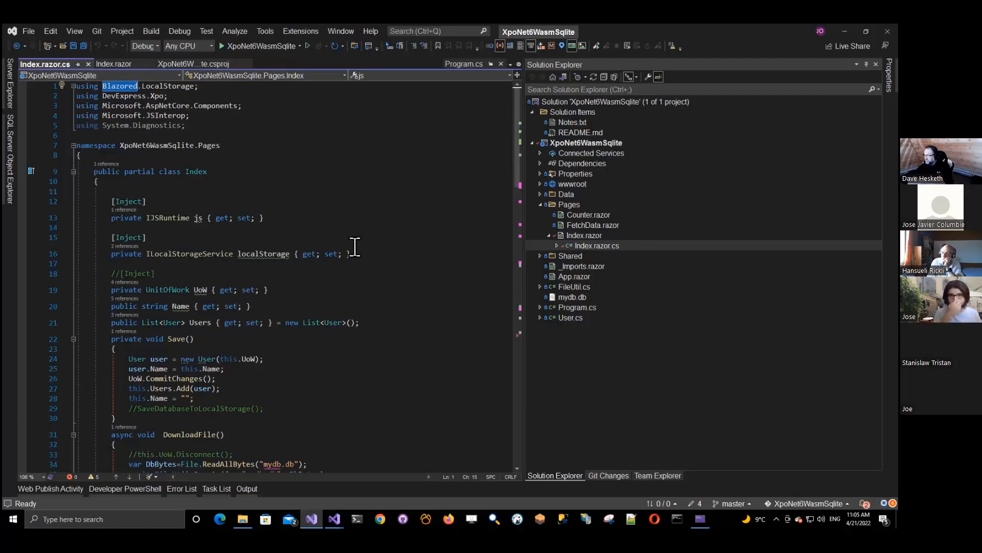
mouse_move(233, 268)
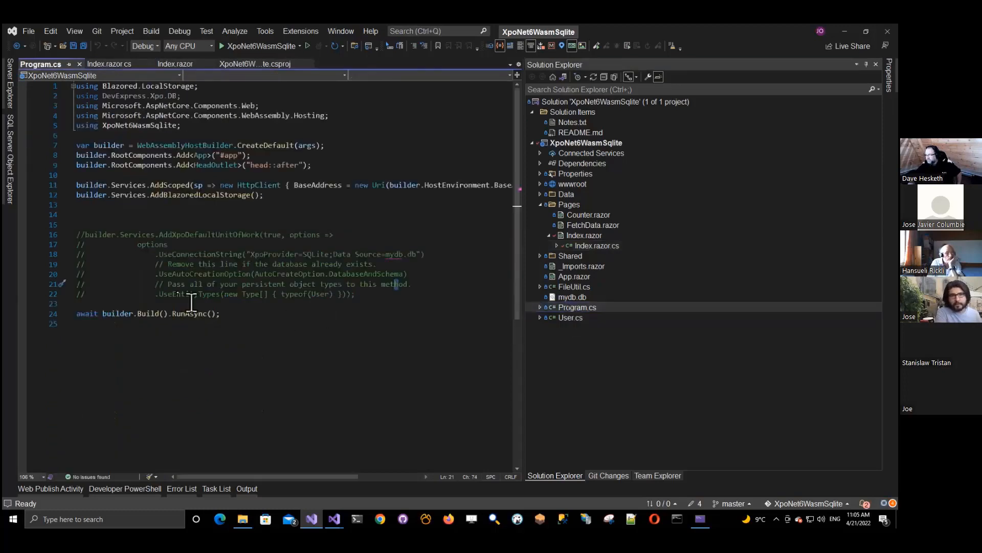
Step: Select the commented AddXpoDefaultUnitOfWork lines in Program.cs, then return to Index.razor.cs
drag(75, 234, 379, 284)
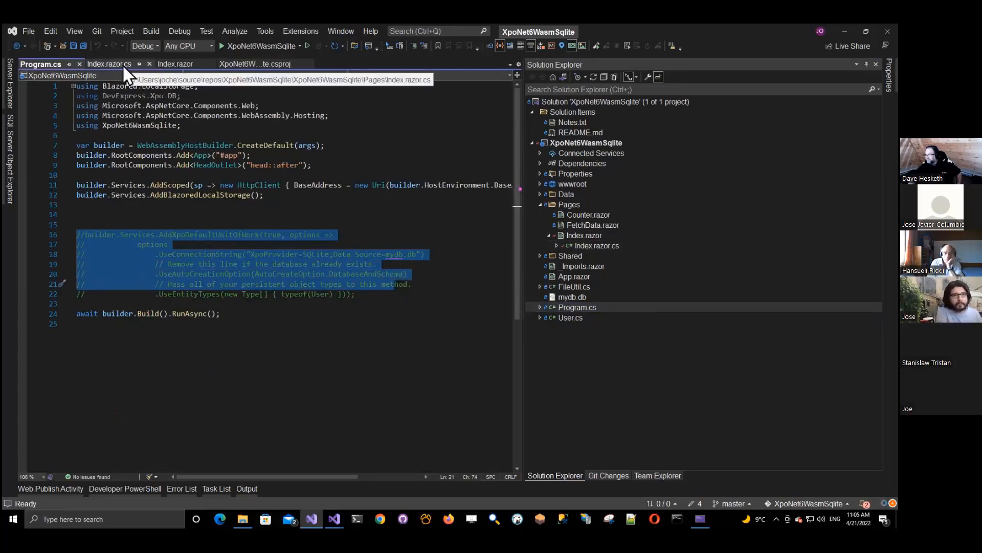
click(108, 63)
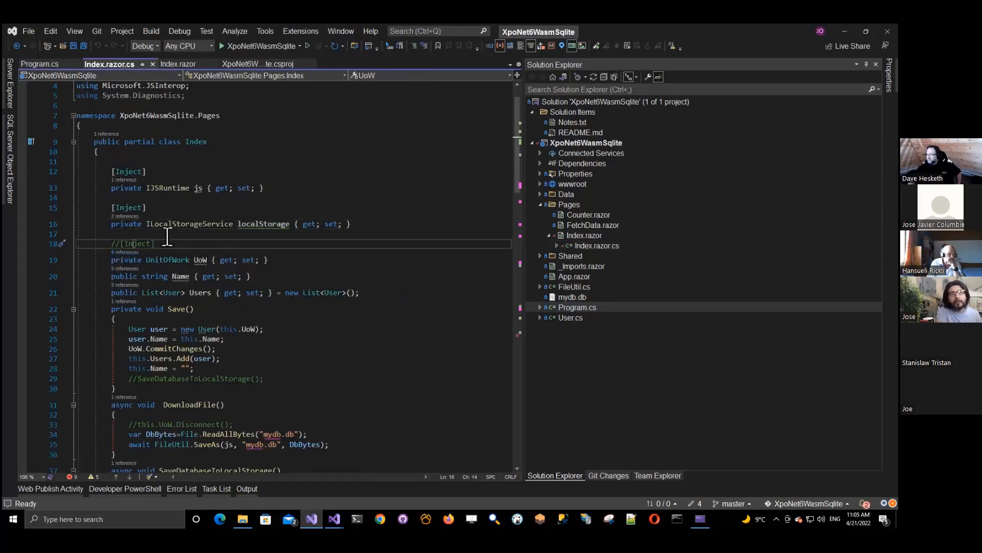
click(154, 243)
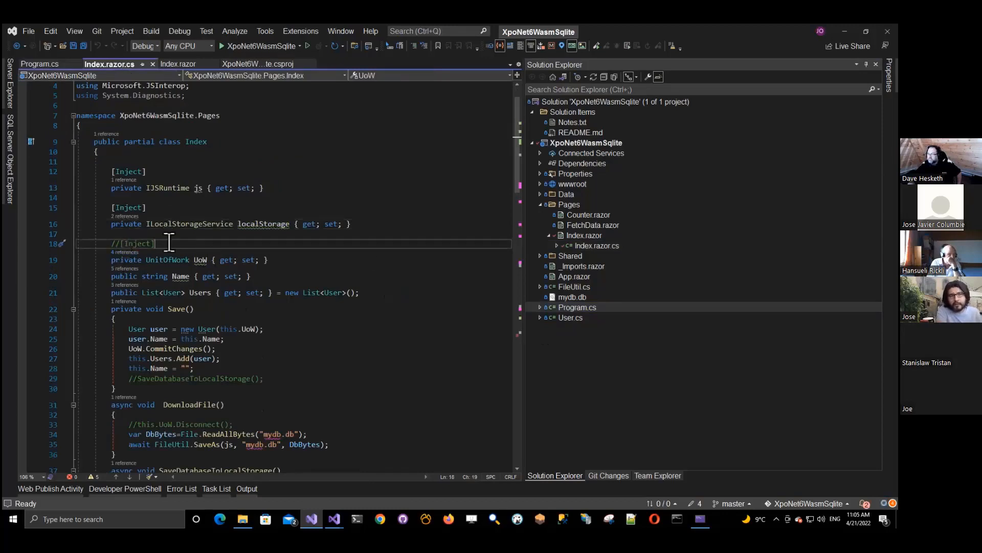
mouse_move(200, 259)
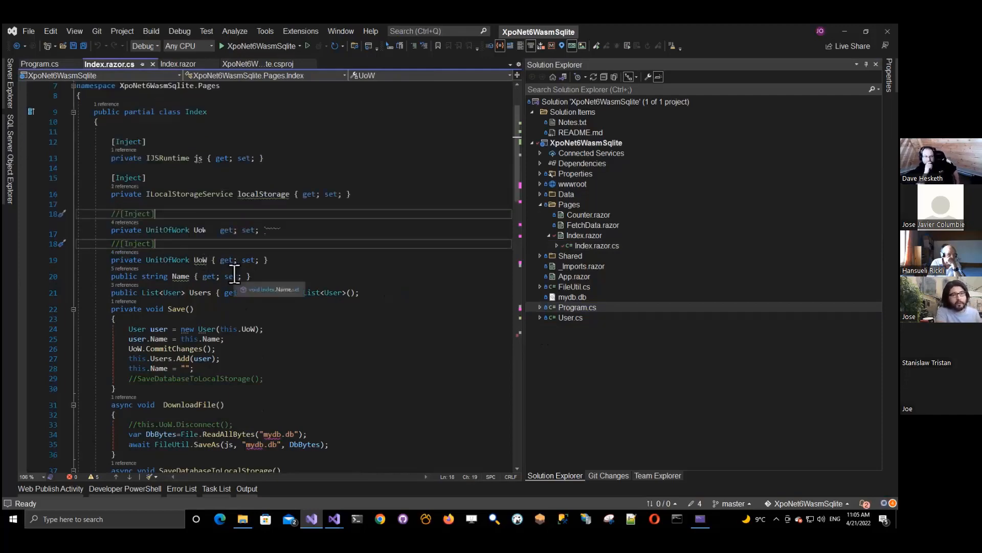
scroll(down, 3)
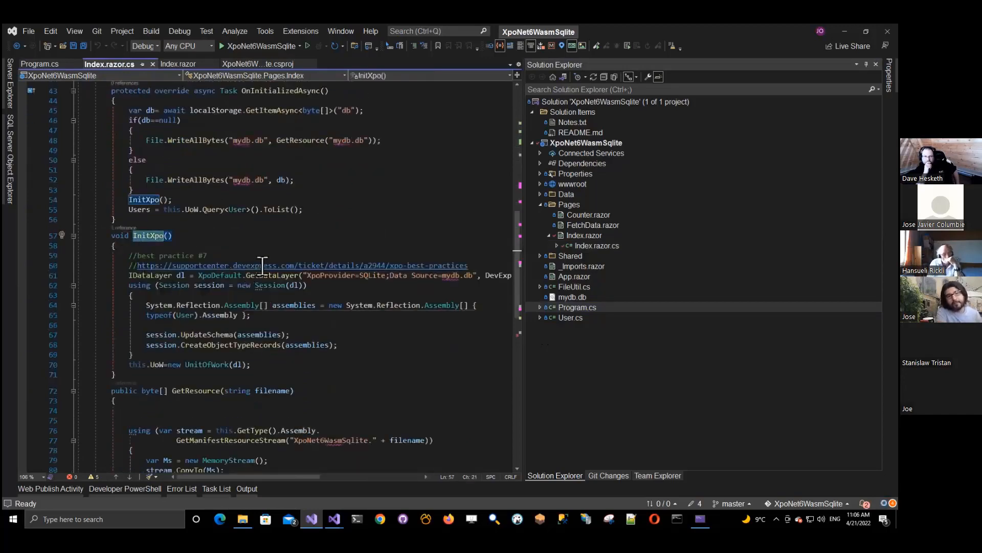
mouse_move(264, 266)
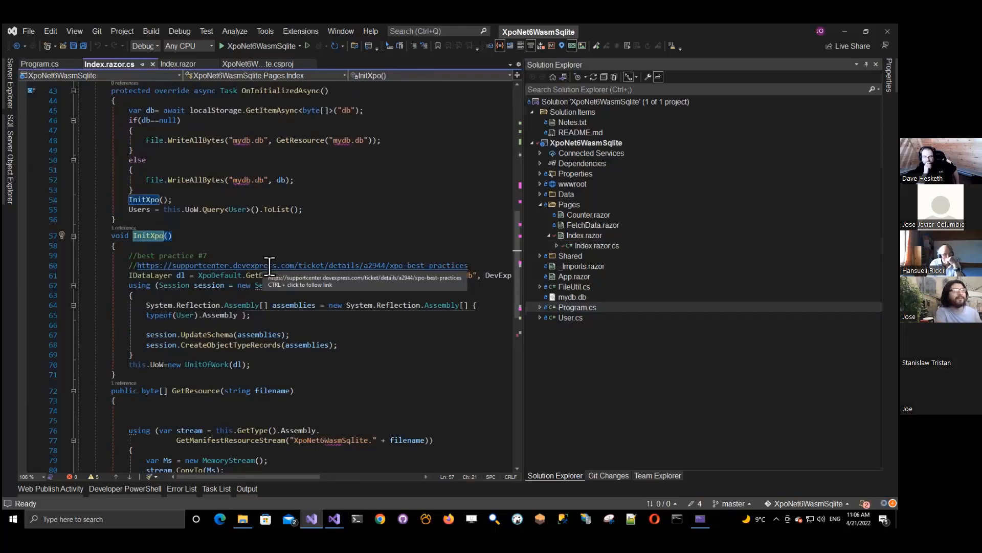
mouse_move(285, 294)
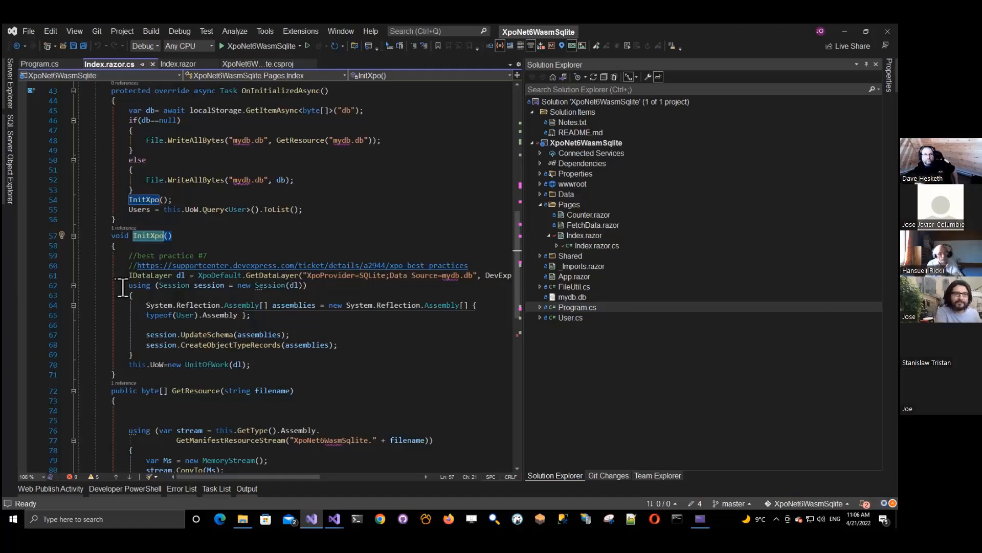
mouse_move(288, 312)
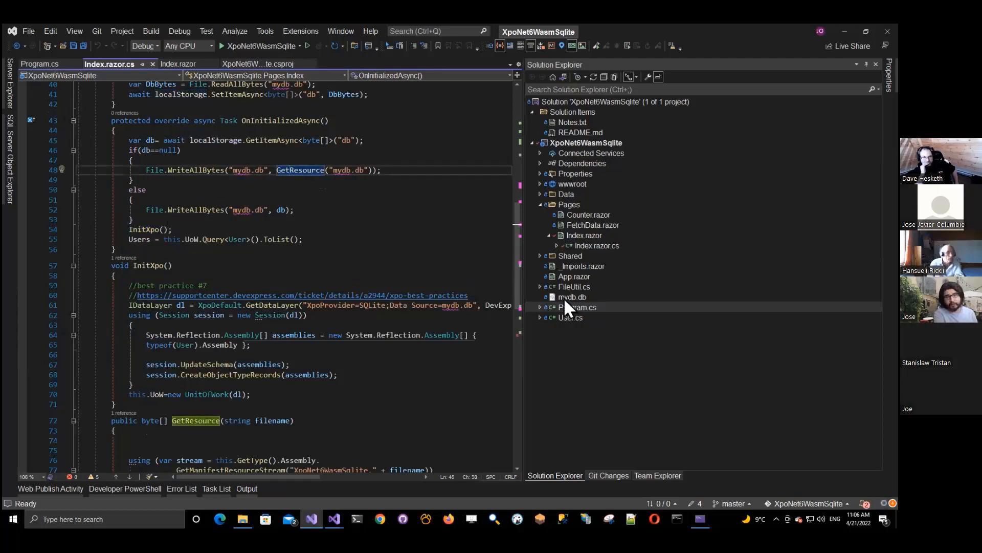
click(572, 297)
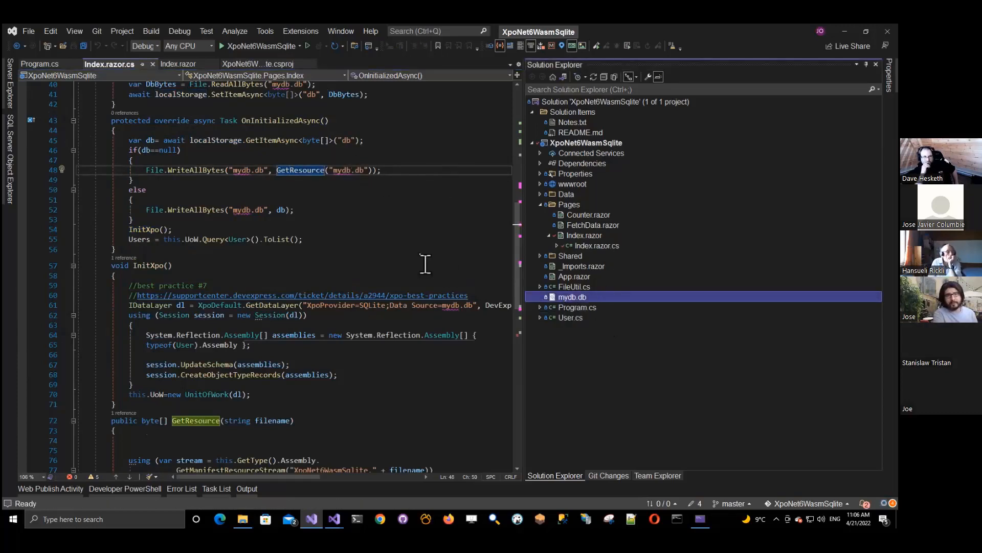
mouse_move(358, 224)
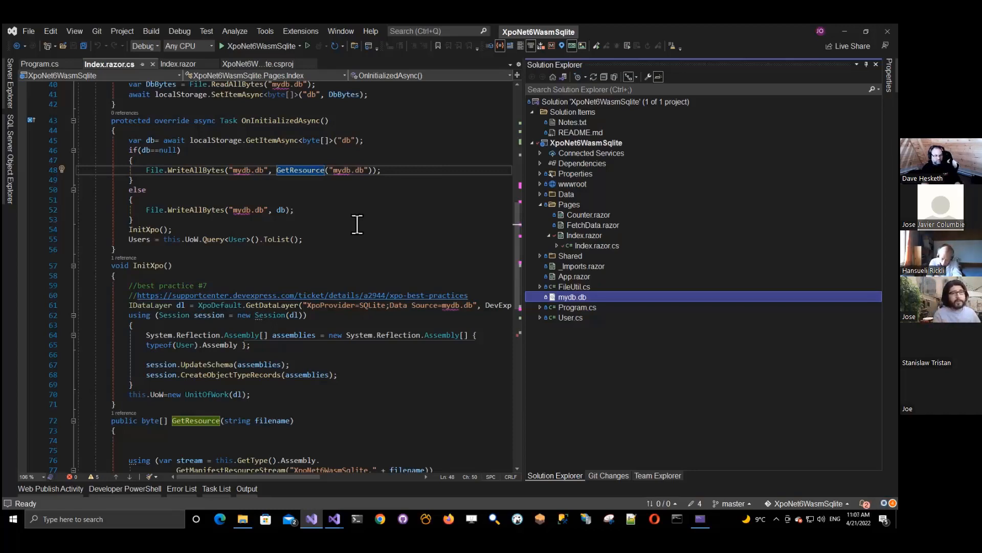
mouse_move(380, 153)
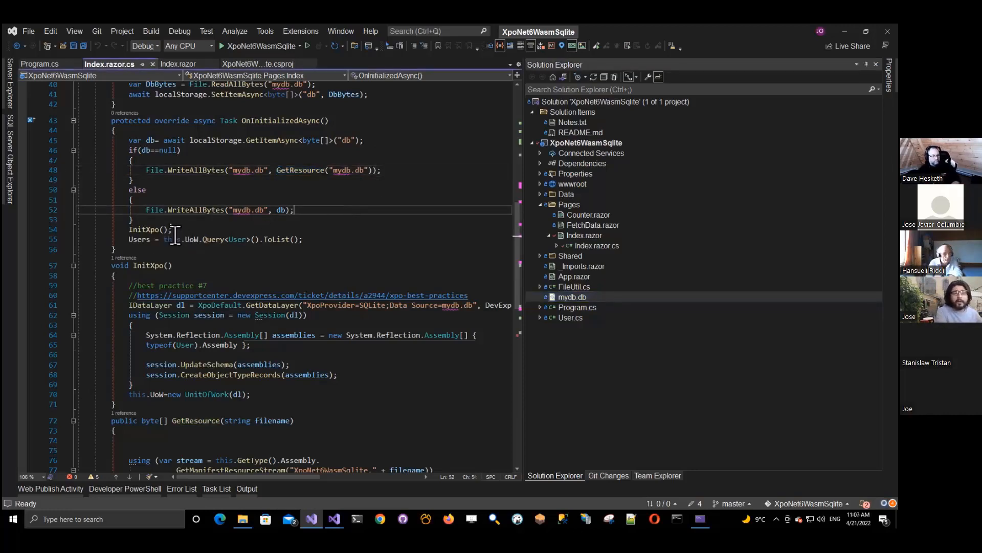
mouse_move(210, 239)
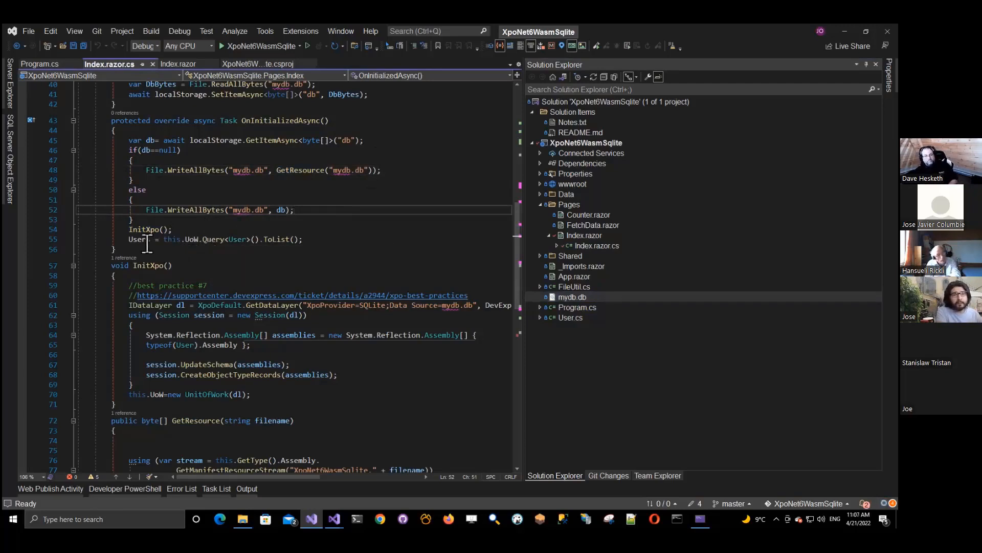
double_click(139, 239)
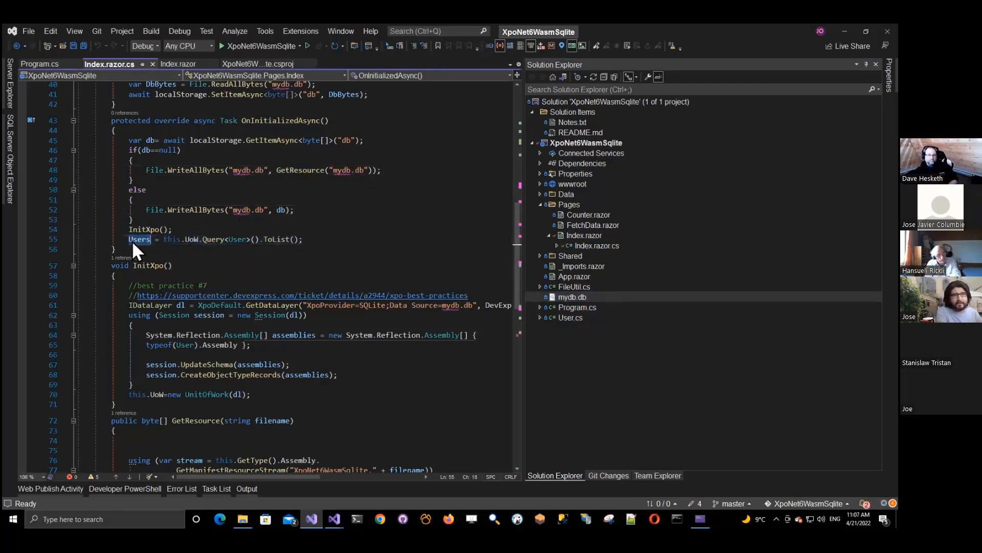
mouse_move(259, 121)
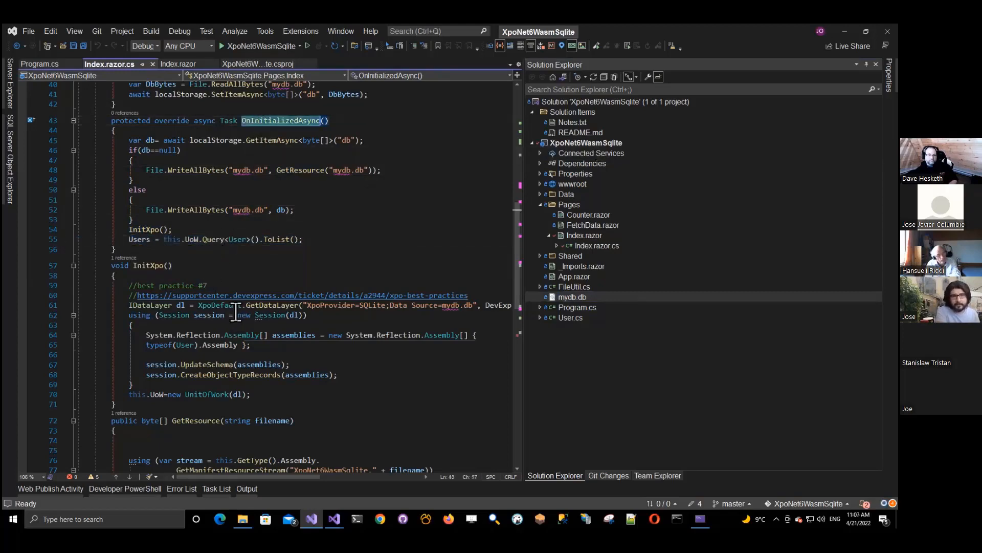
Step: Scroll Index.razor.cs down to the Dispose method and back to the top
scroll(down, 3)
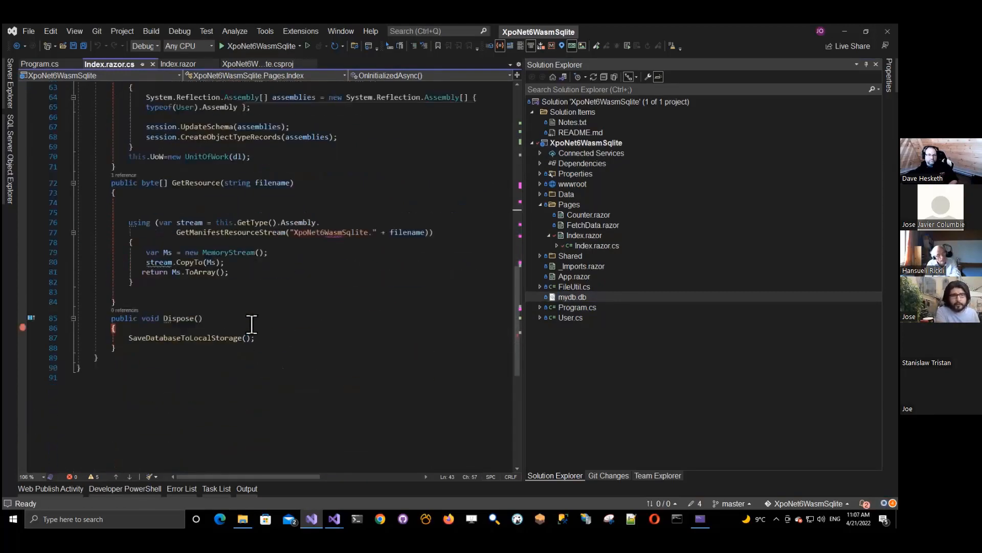
scroll(up, 3)
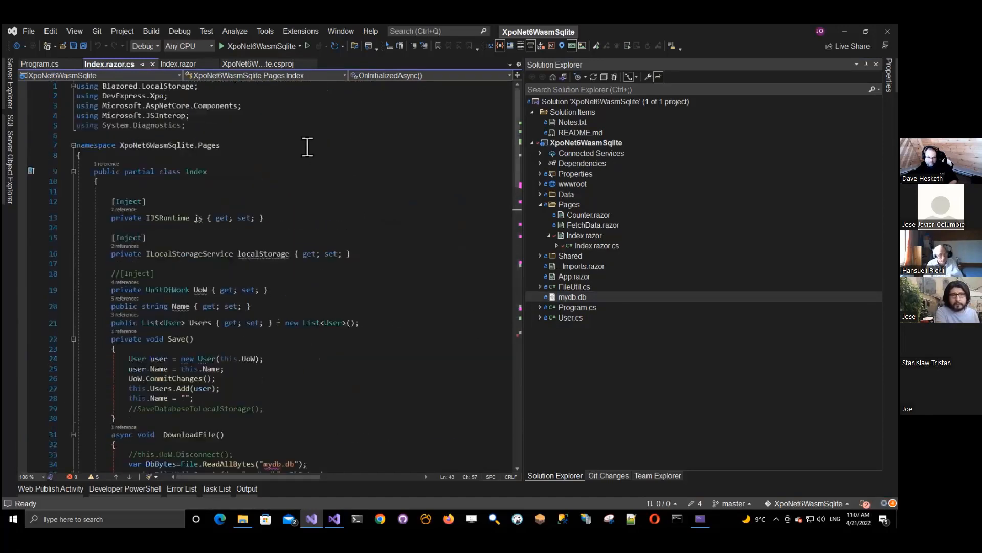
mouse_move(286, 48)
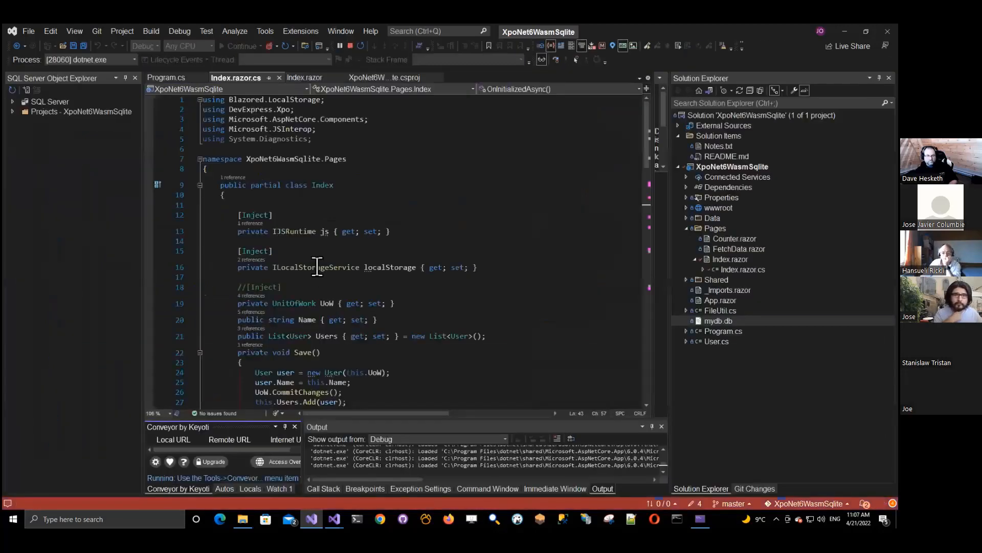
mouse_move(321, 269)
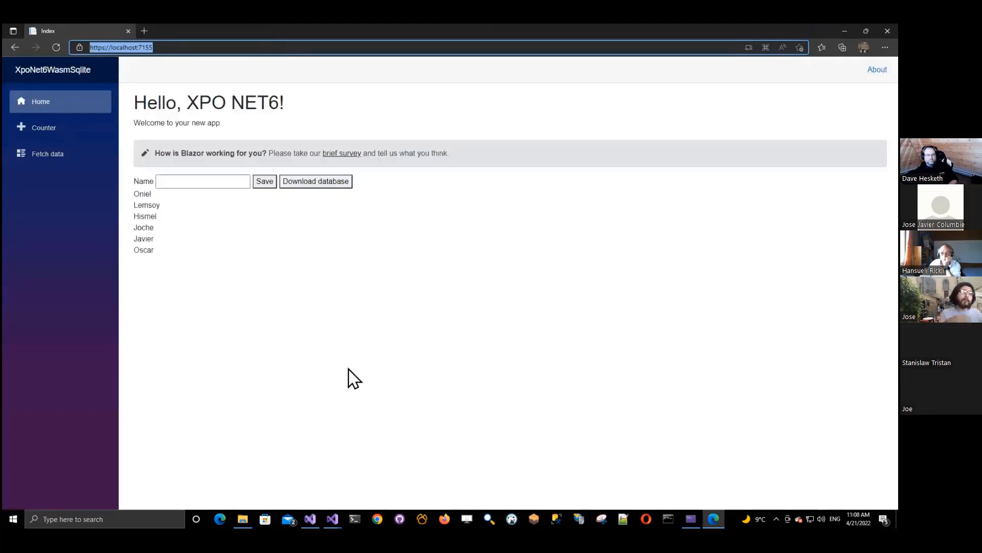
mouse_move(309, 306)
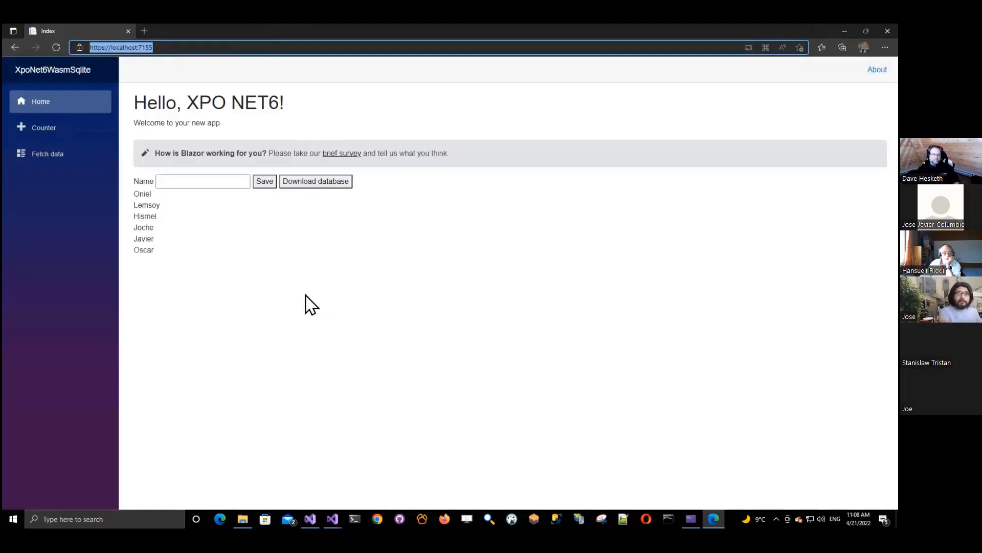
Step: Enter 'Xaf Meetup' in the running app's Name field in Edge
double_click(143, 250)
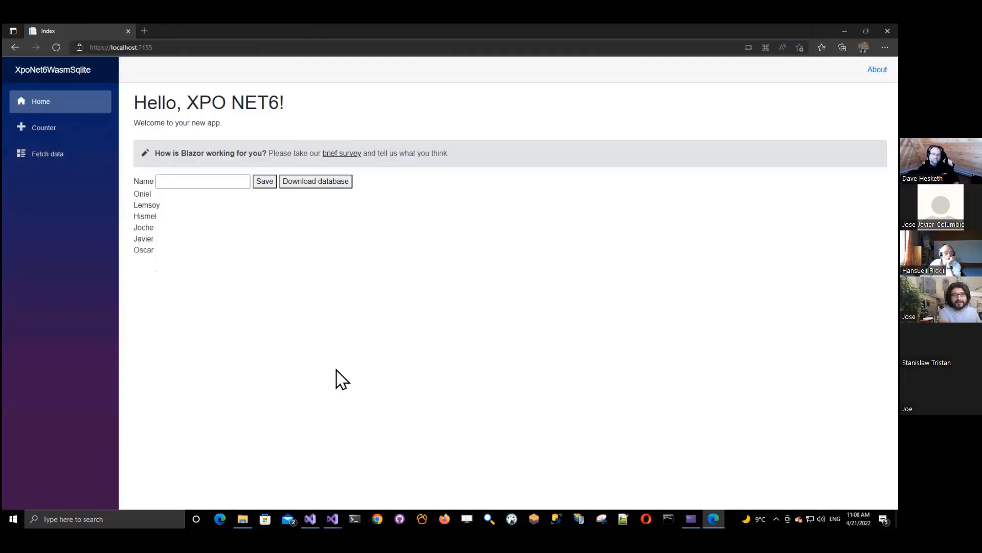
mouse_move(281, 318)
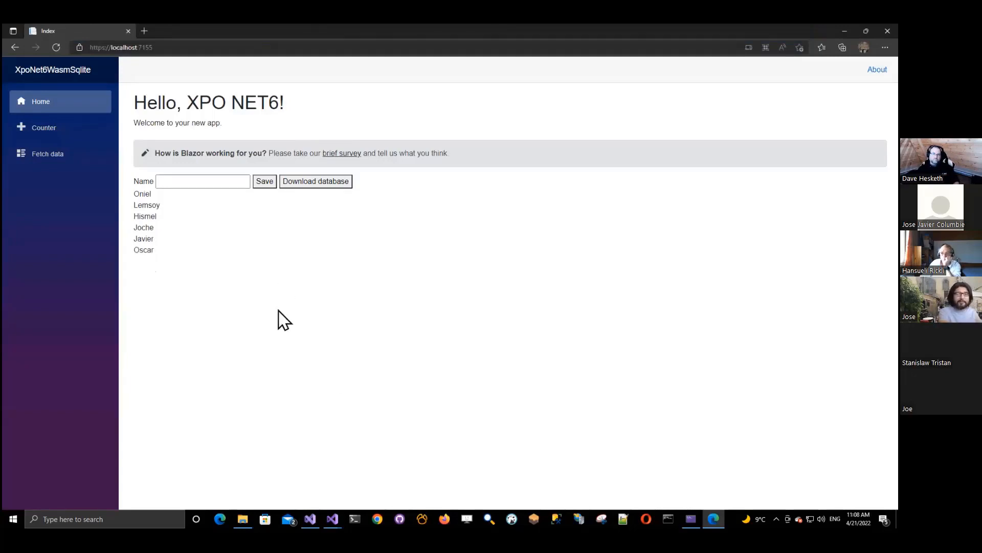
click(203, 181)
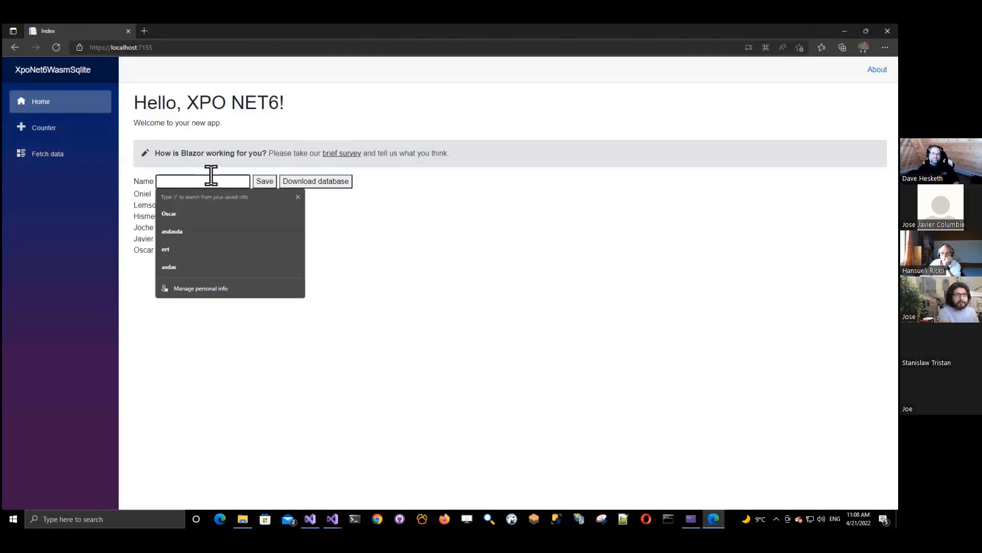
text(Xaf)
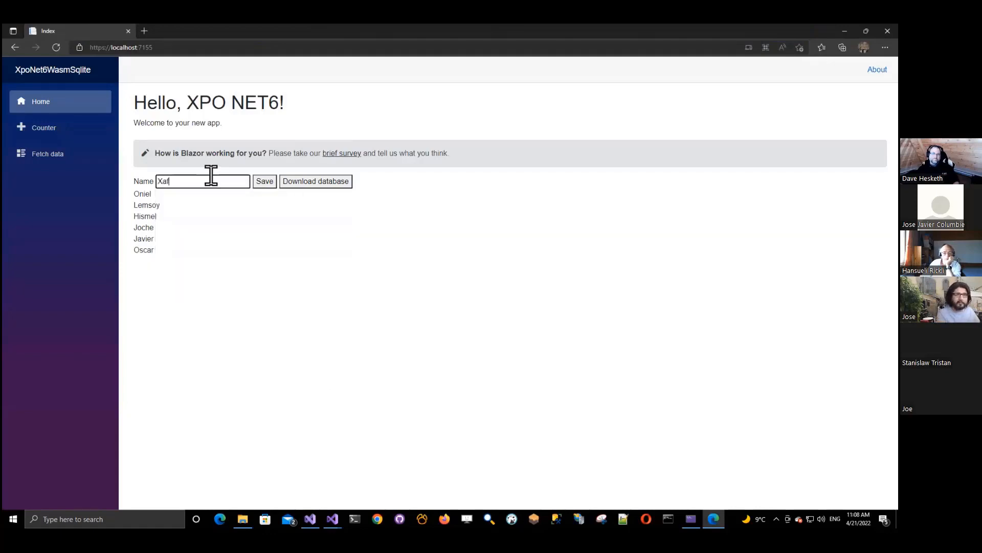
text(Meetup)
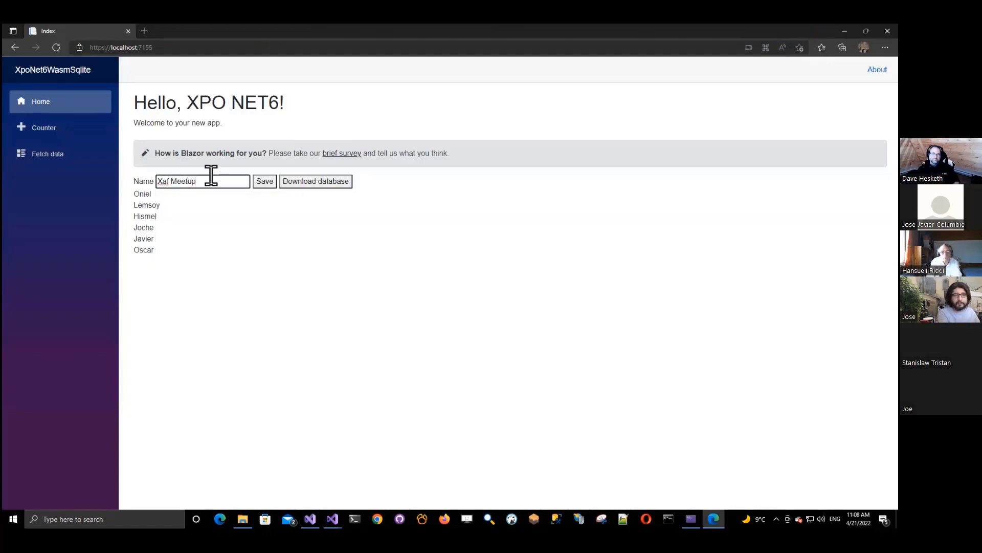
mouse_move(252, 195)
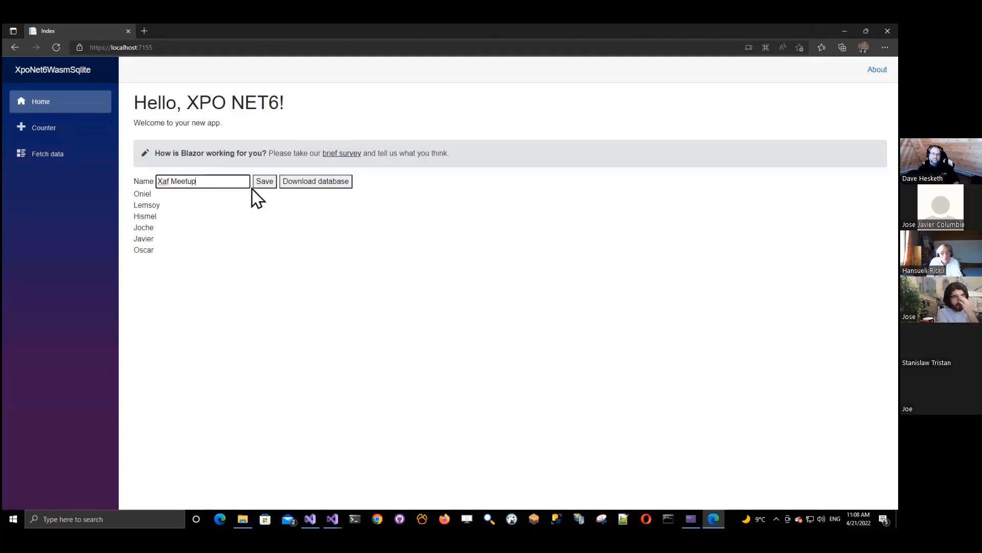
mouse_move(267, 205)
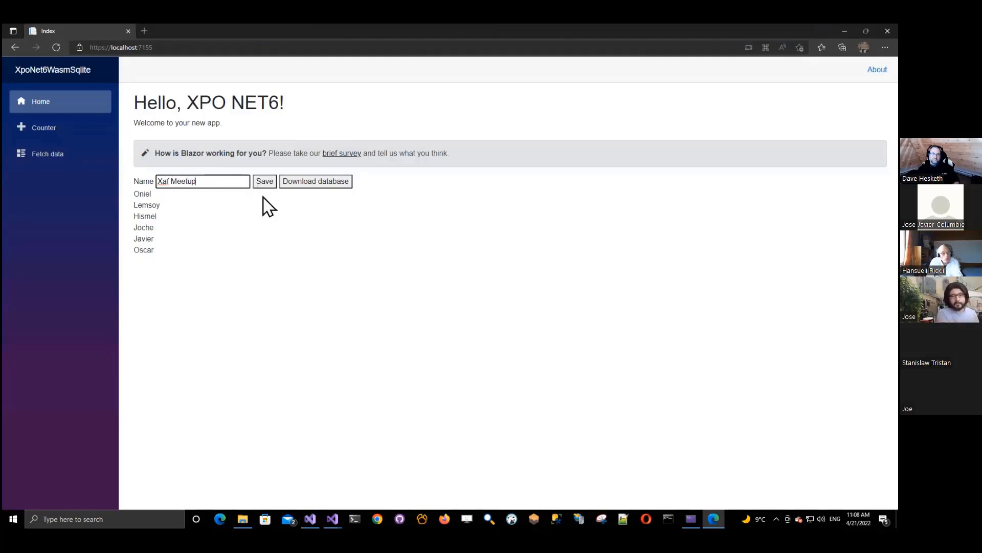
mouse_move(310, 519)
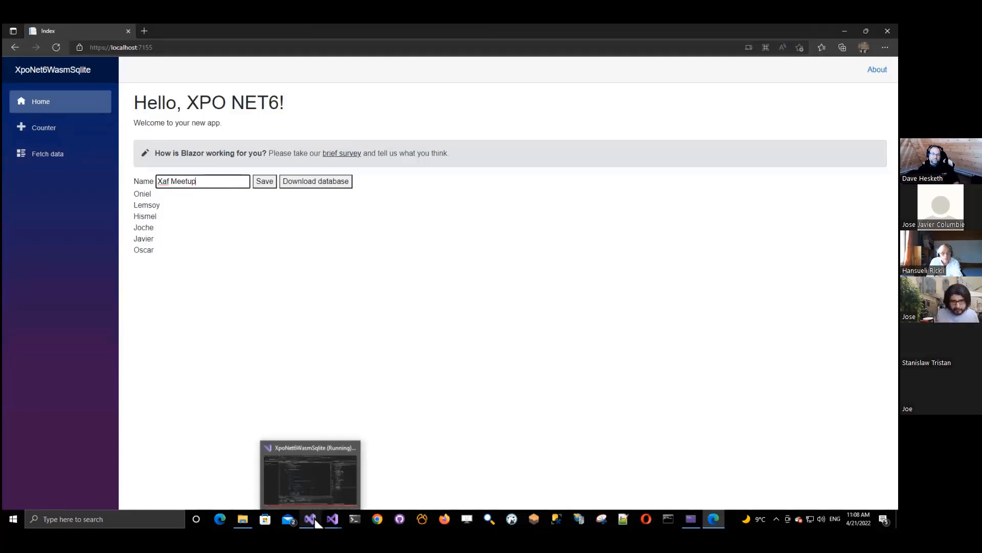
Step: Return to Visual Studio and select the commented SaveDatabaseToLocalStorage call in Index.razor.cs
click(310, 519)
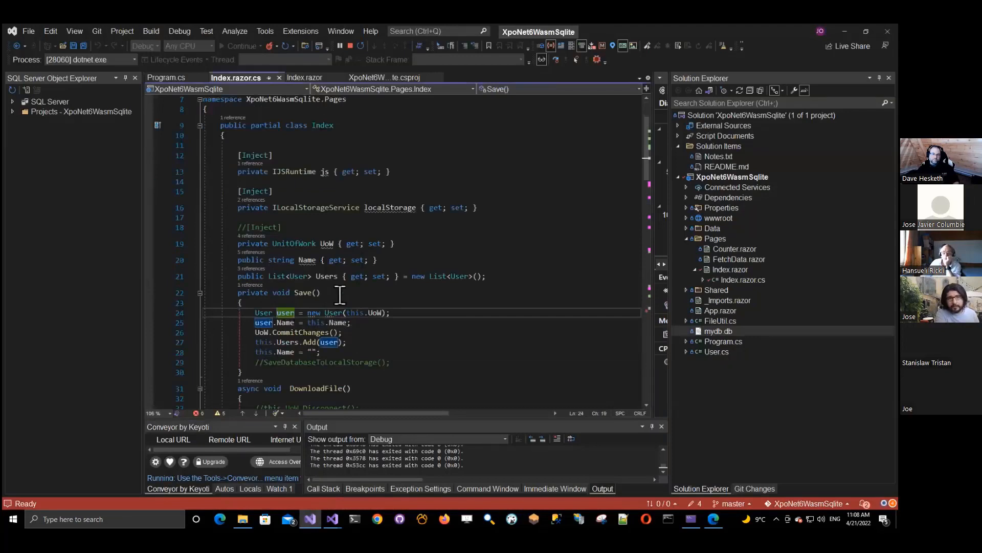
mouse_move(314, 292)
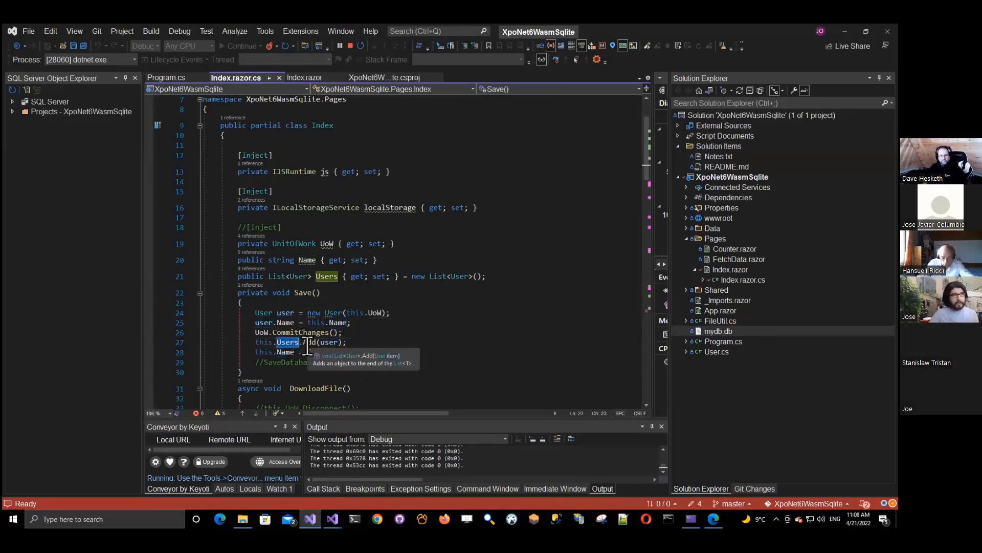
mouse_move(485, 321)
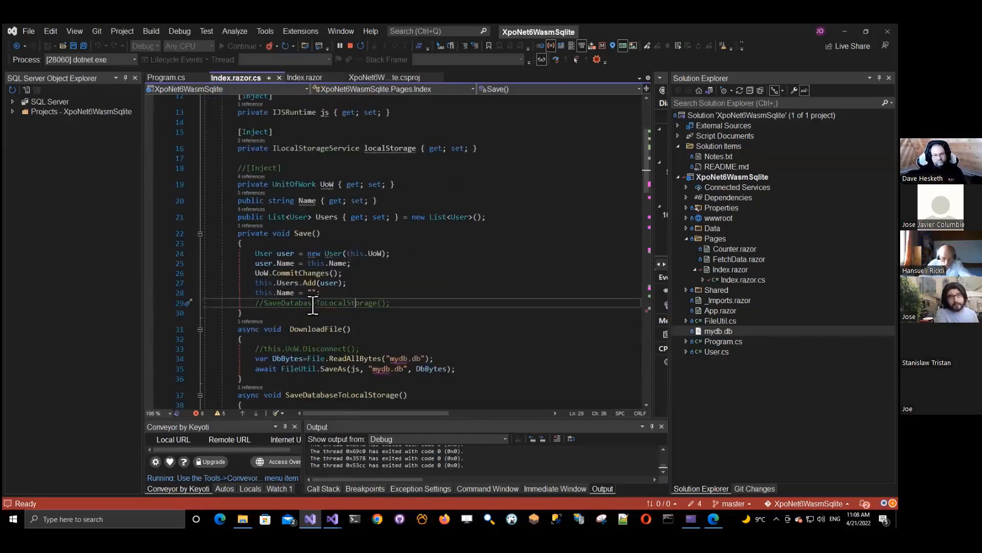
double_click(317, 303)
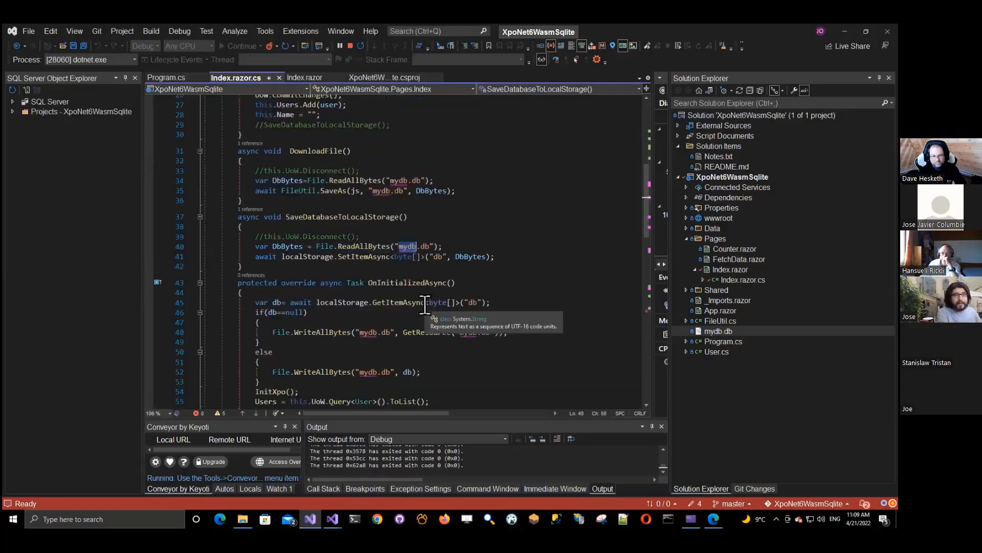
scroll(down, 3)
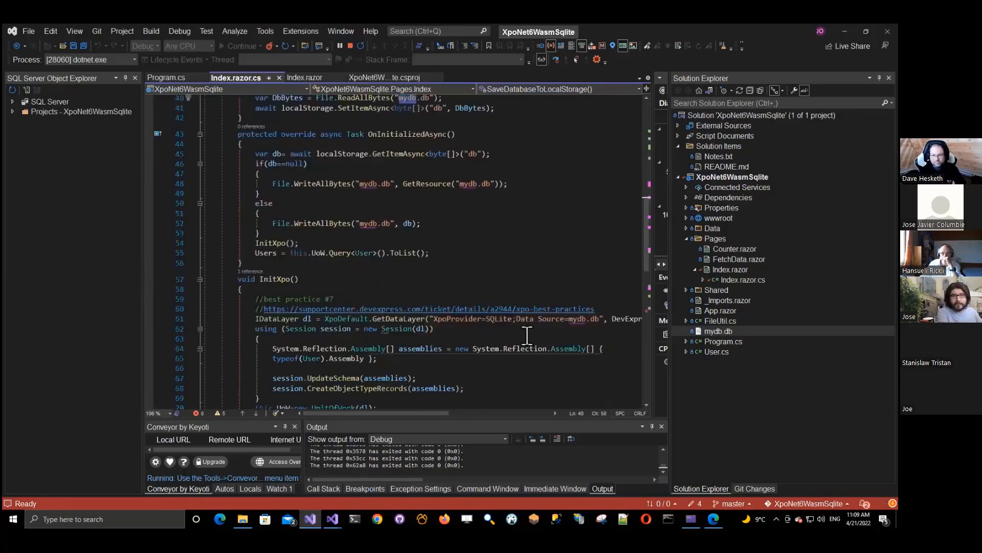
click(570, 319)
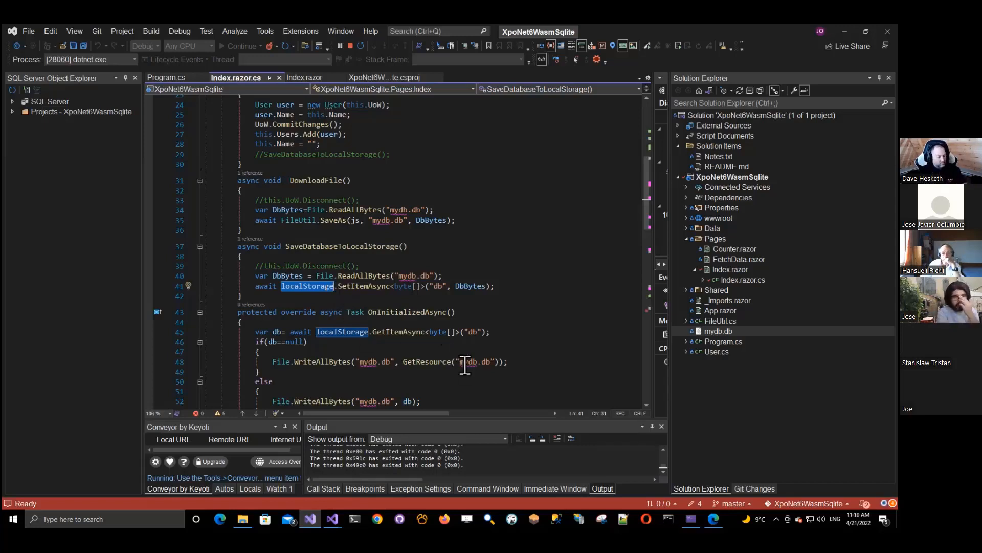
scroll(down, 3)
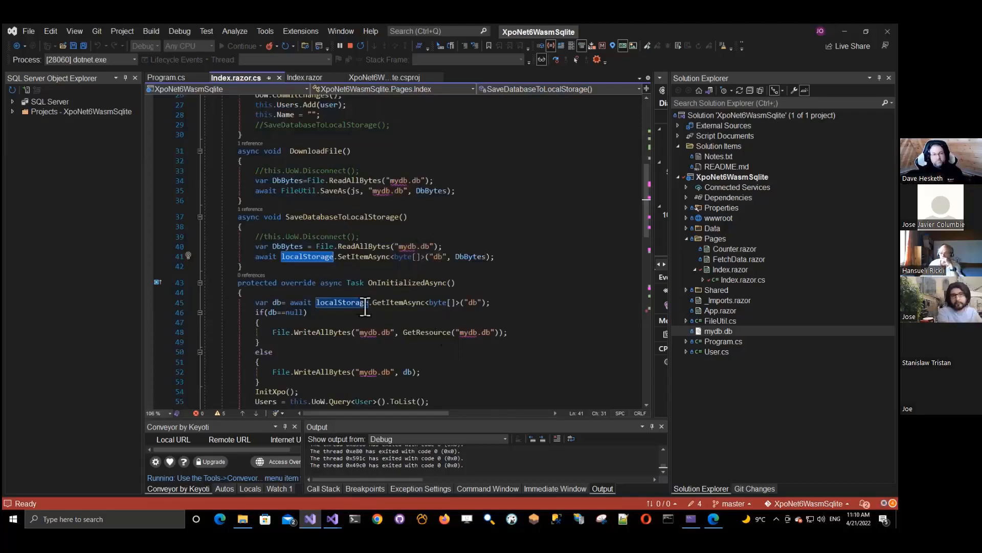
scroll(down, 3)
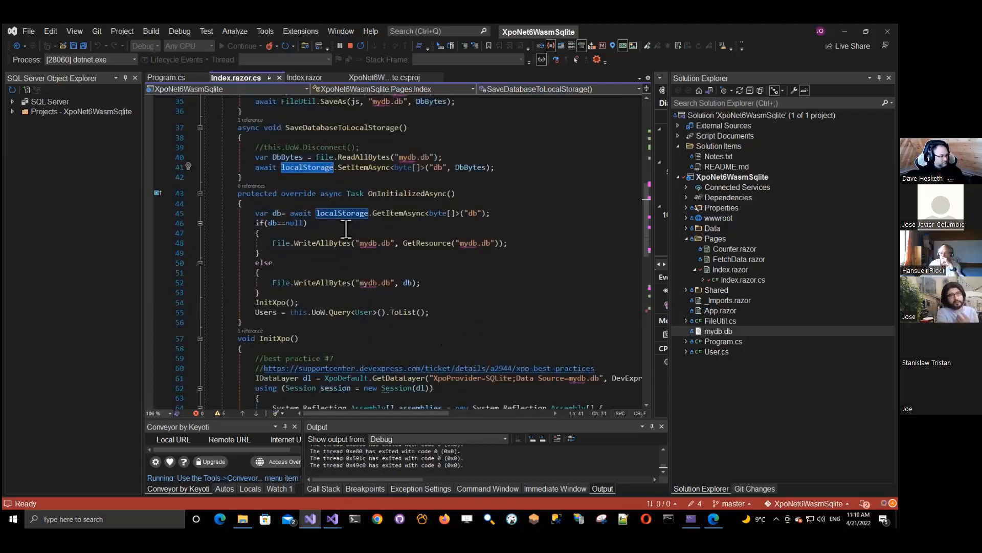
click(413, 243)
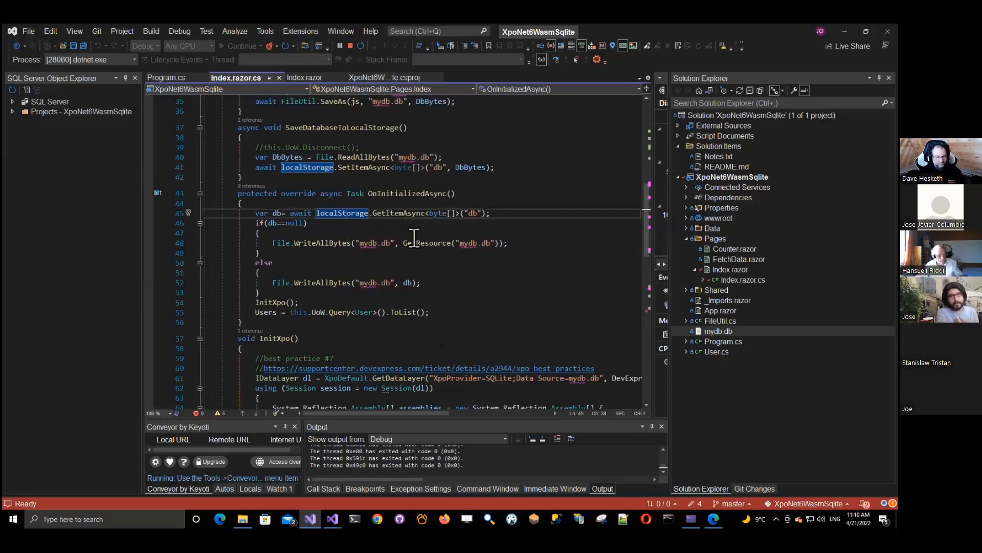
mouse_move(356, 291)
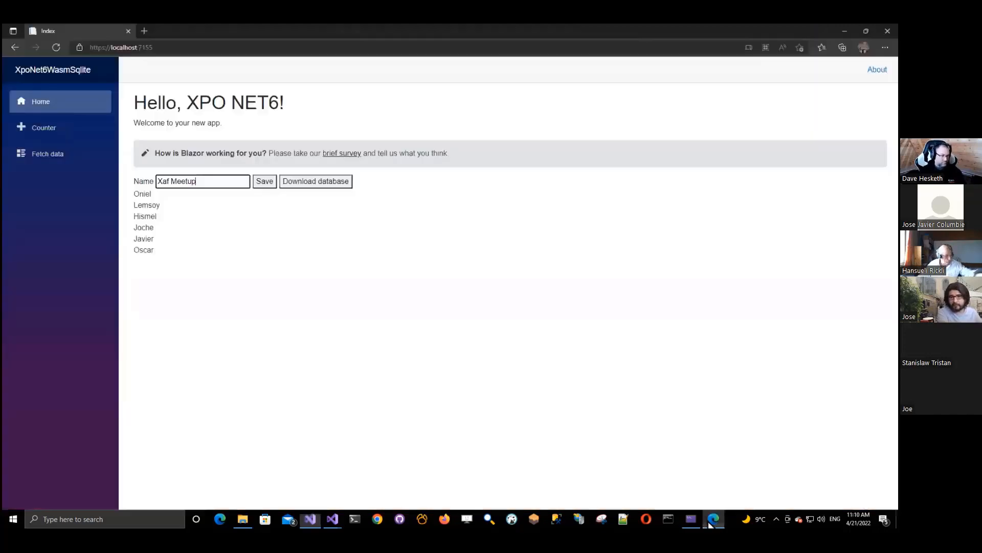
Step: Save the user Xaf Meetup and download the app's database file
click(264, 181)
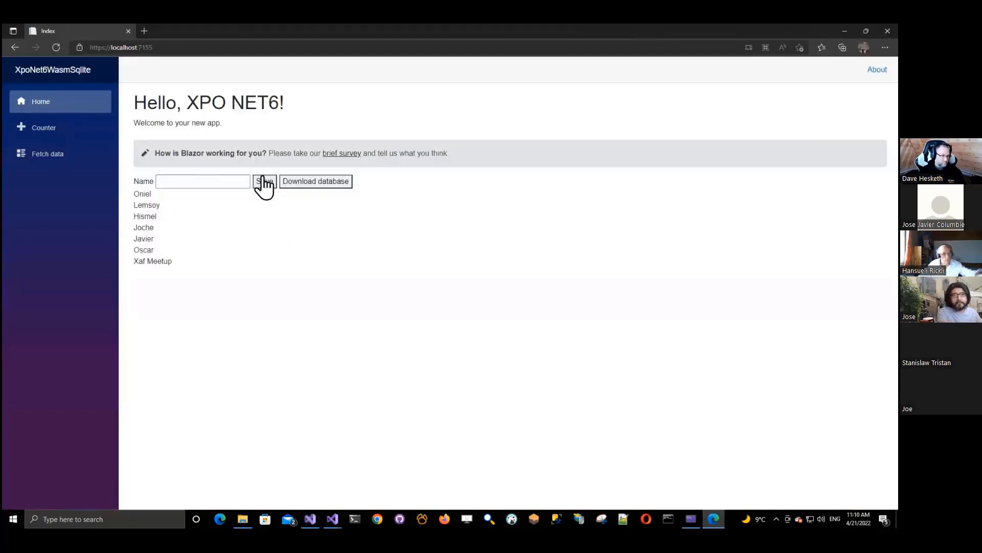
mouse_move(303, 199)
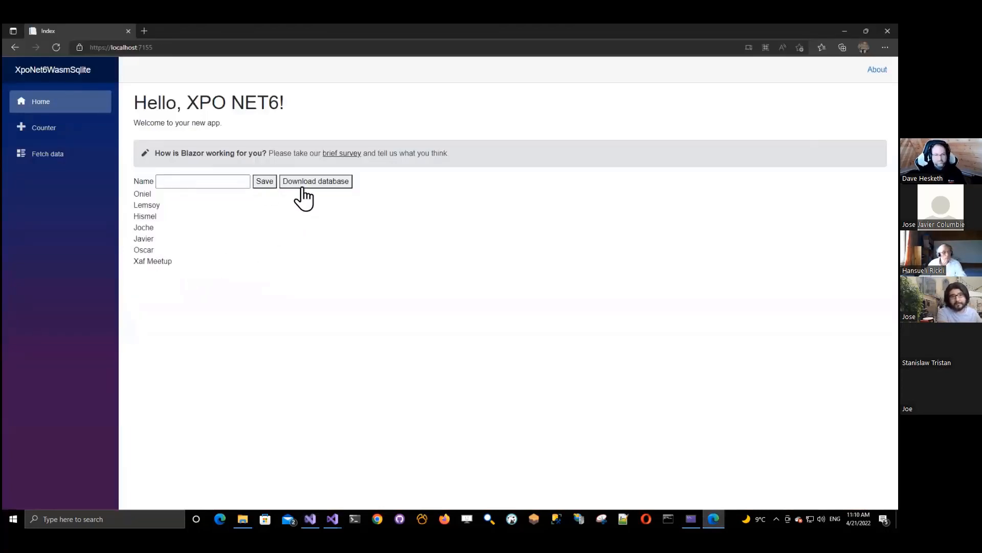
click(316, 181)
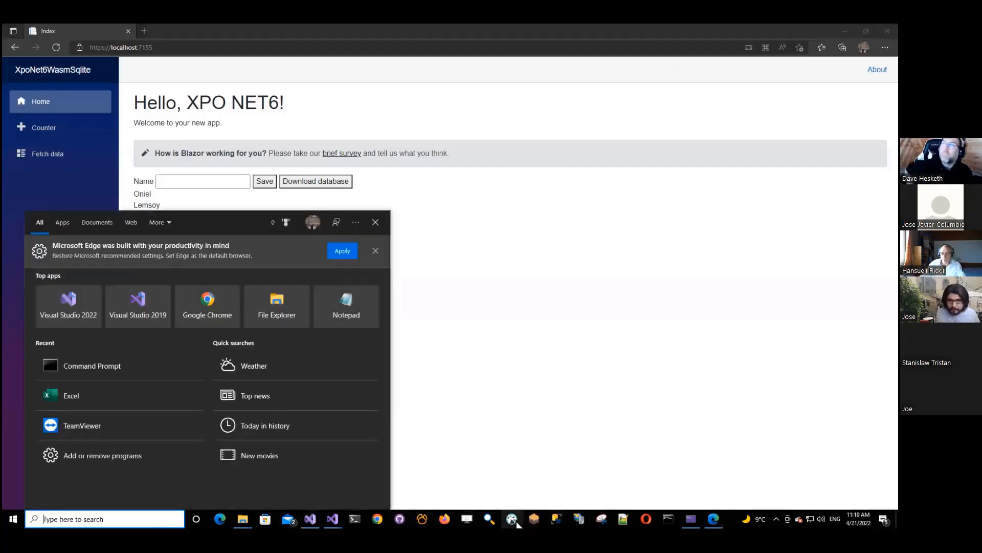
Step: Launch DBeaver from the taskbar so it reopens the User table editor
click(511, 518)
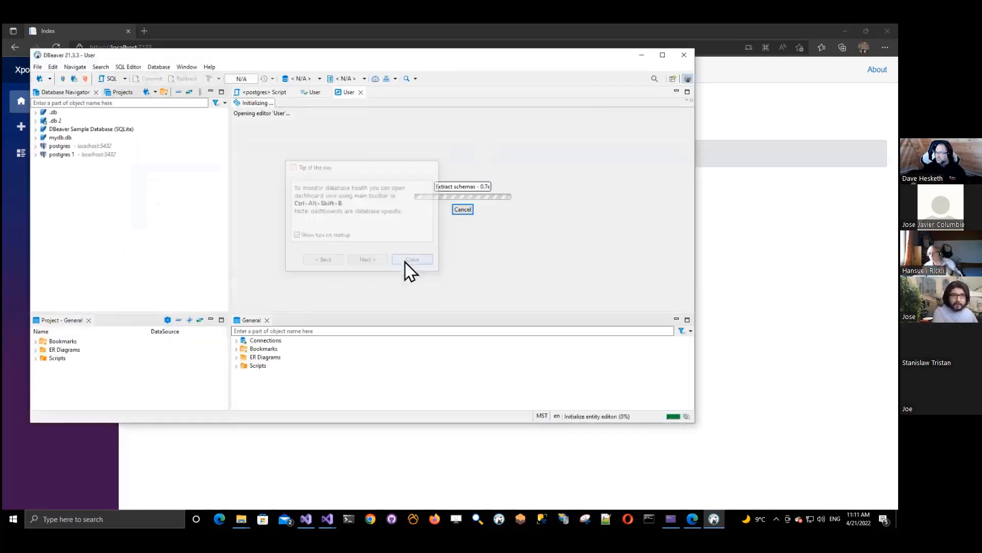
Step: Dismiss DBeaver's tip and update notices, then open the db 2 connection's context menu
click(412, 259)
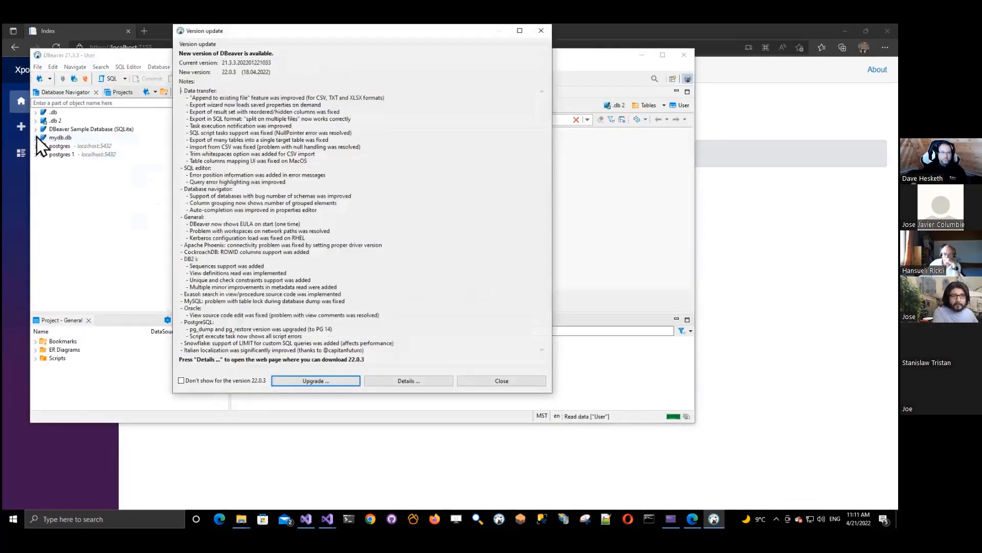
click(501, 380)
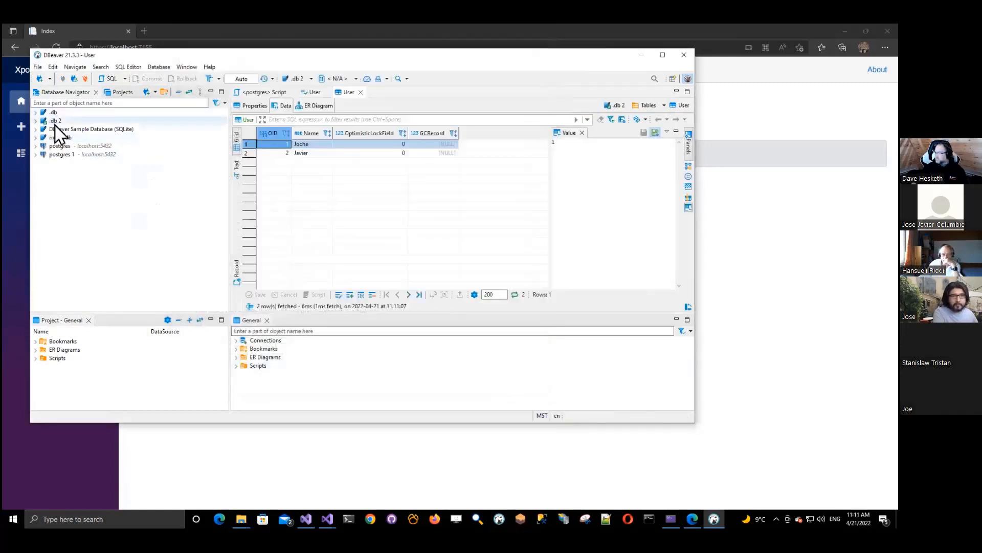
right_click(56, 120)
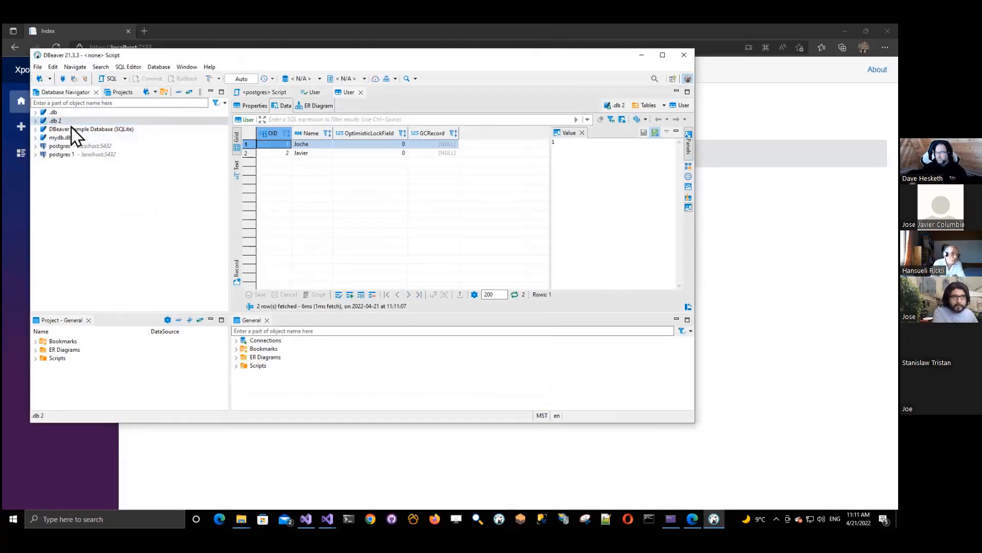
right_click(53, 120)
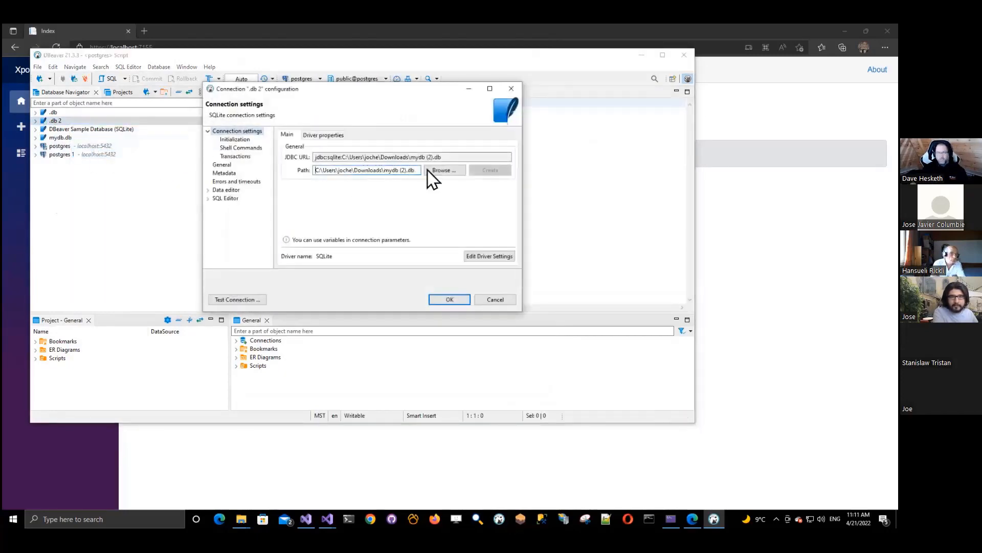
Step: Switch the db 2 connection's database file to mydb (3).db from Downloads
click(446, 170)
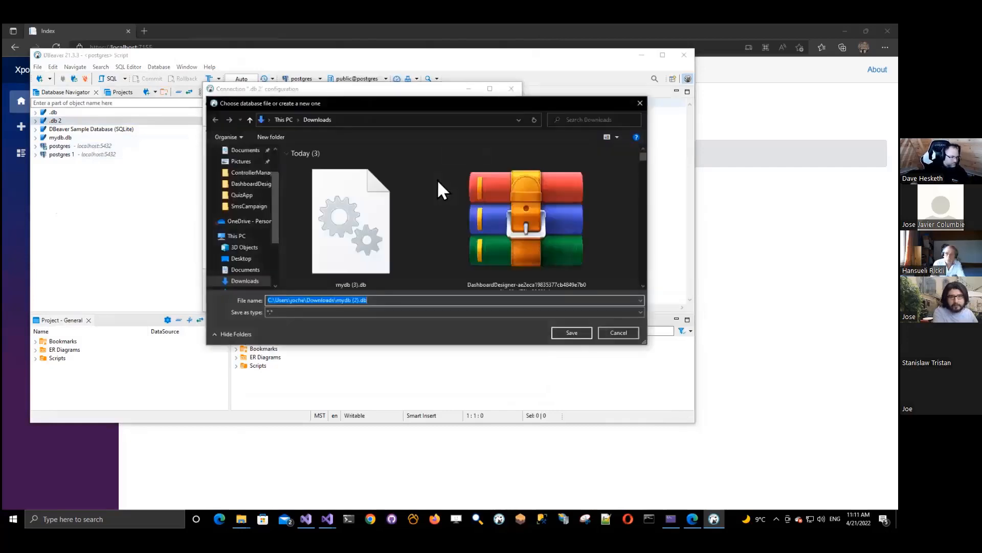
click(350, 219)
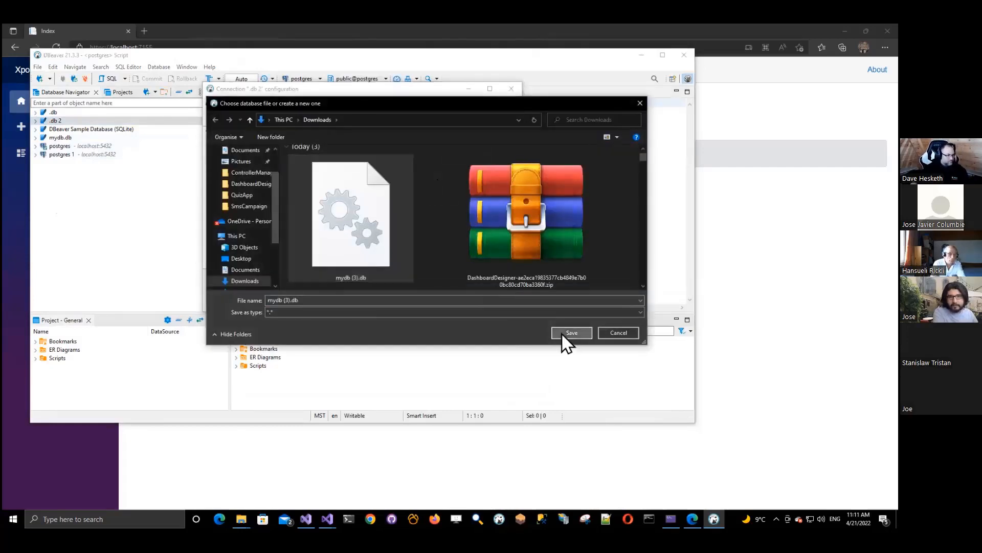
click(572, 333)
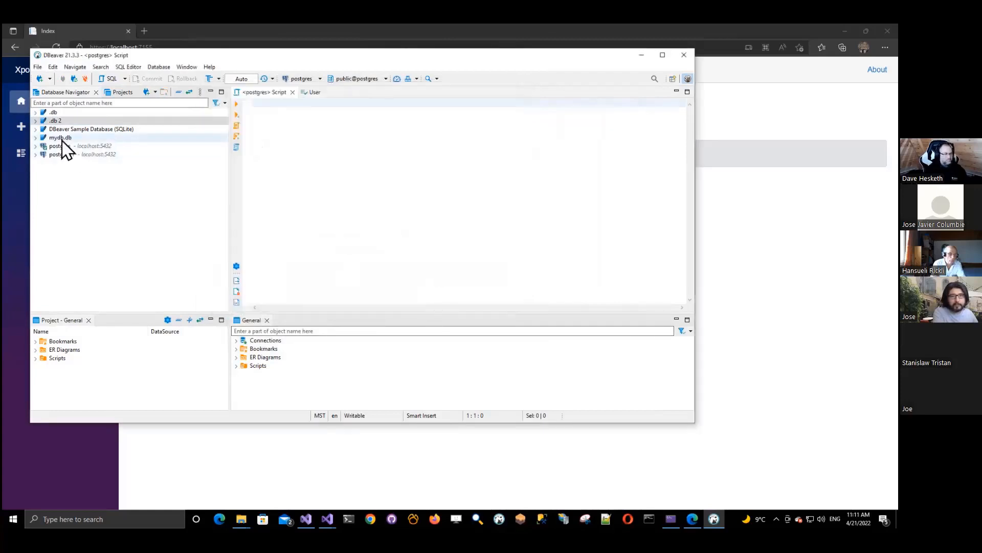
Step: Open db 2's User table data and select the Xaf Meetup row among seven users
click(36, 120)
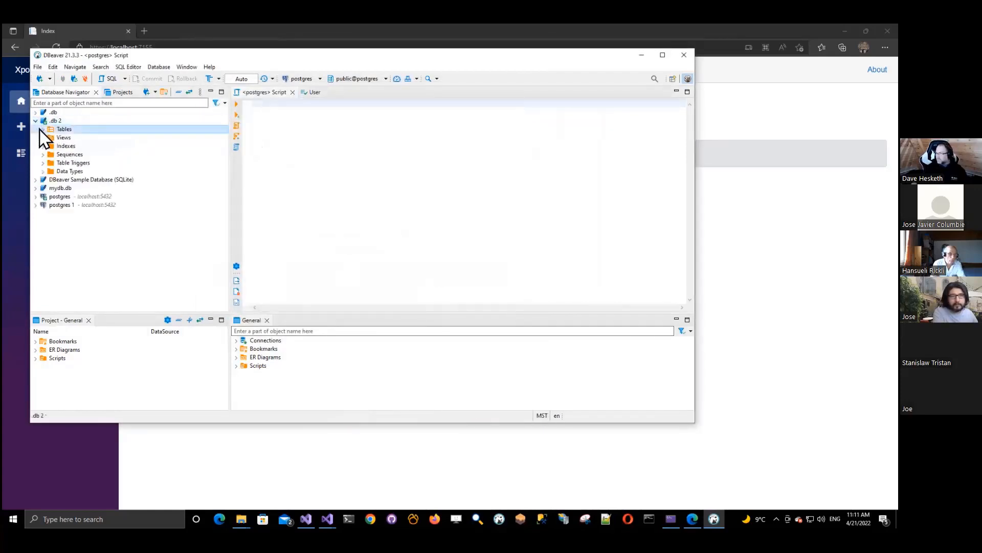
click(42, 128)
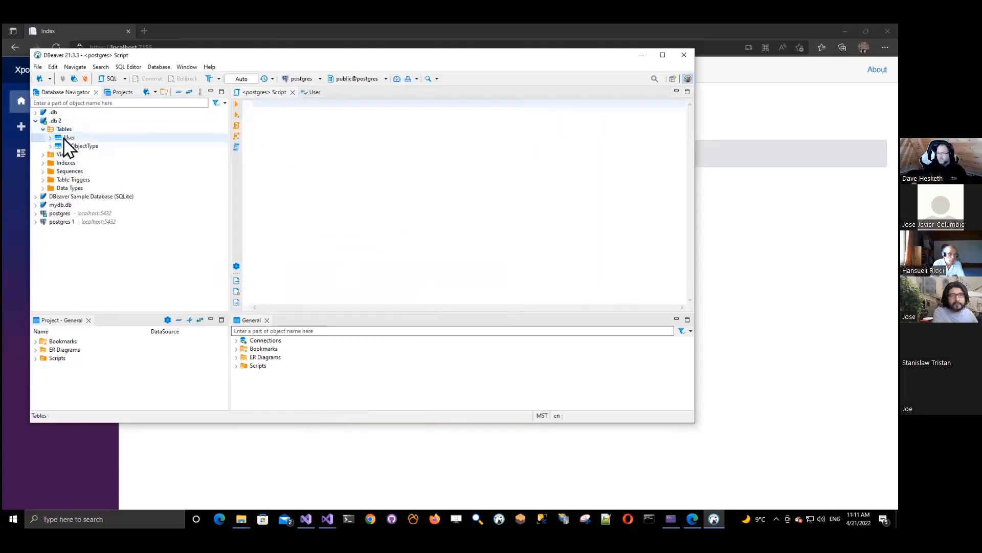
double_click(66, 137)
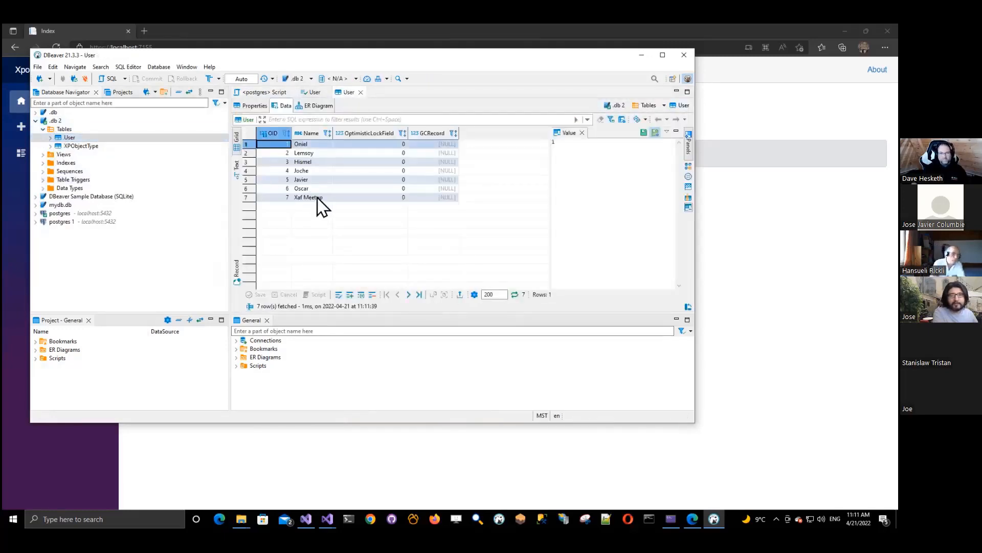
click(311, 197)
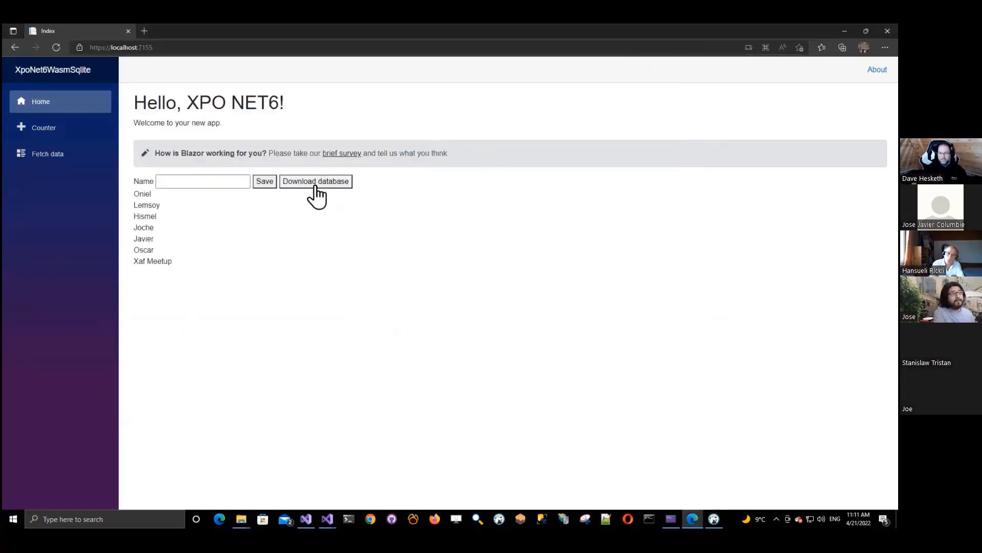
mouse_move(353, 297)
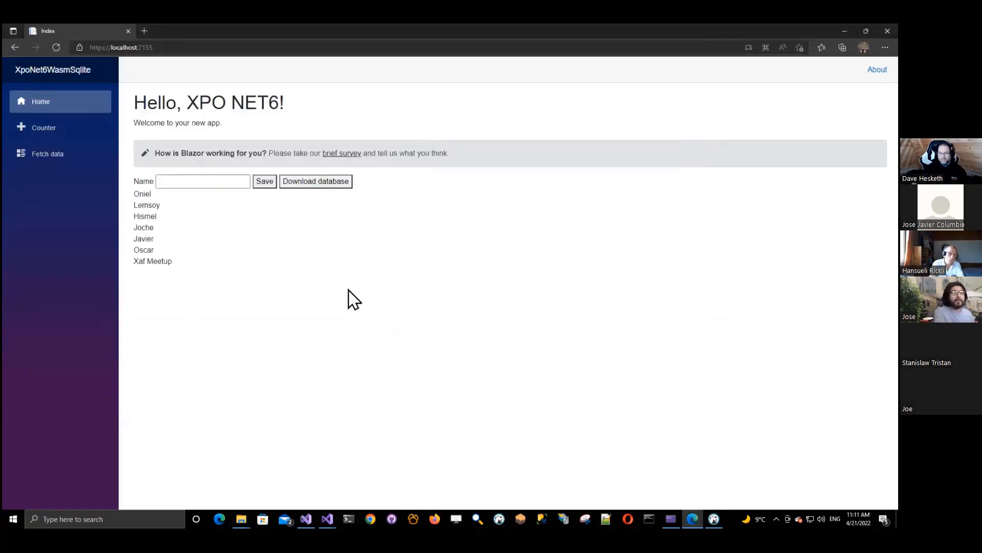
mouse_move(745, 61)
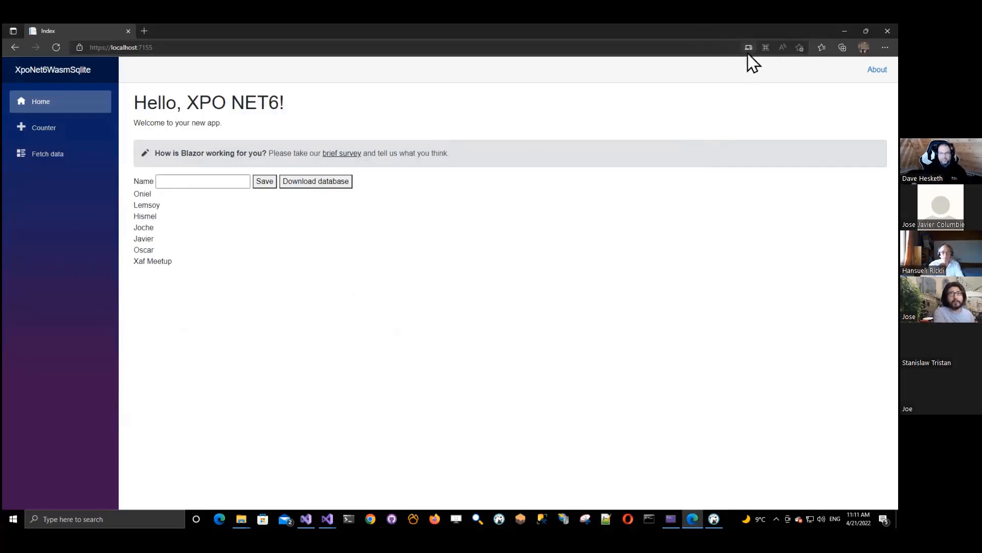
click(748, 47)
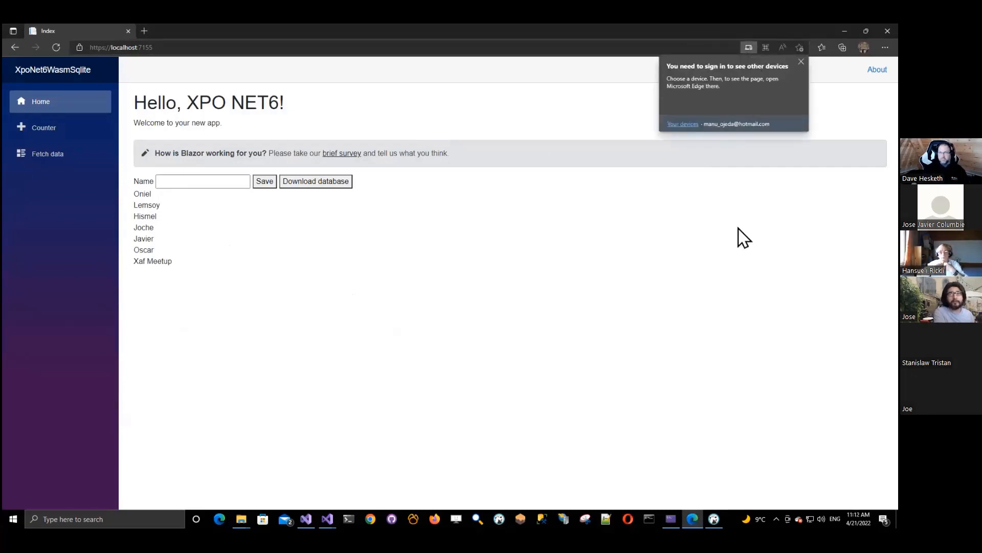
click(800, 61)
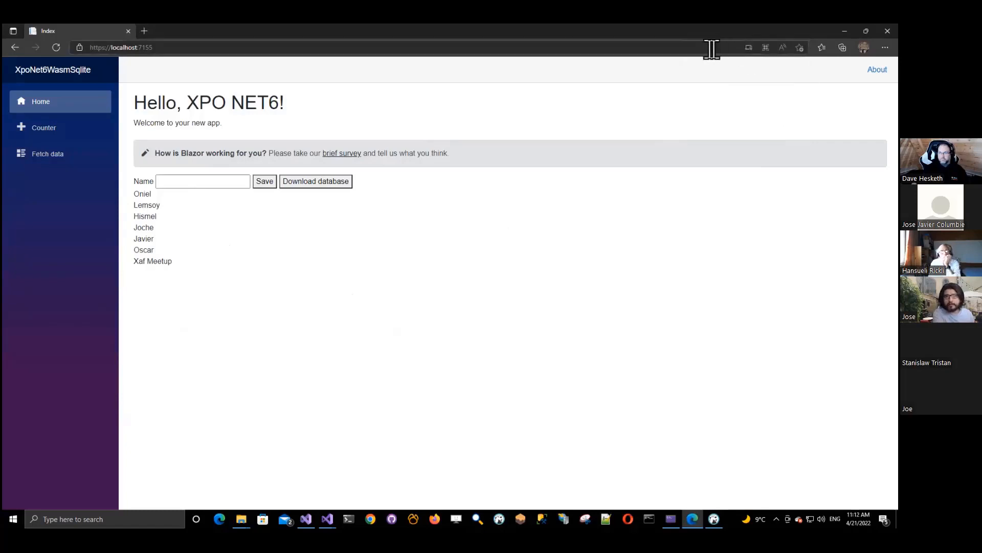
click(122, 46)
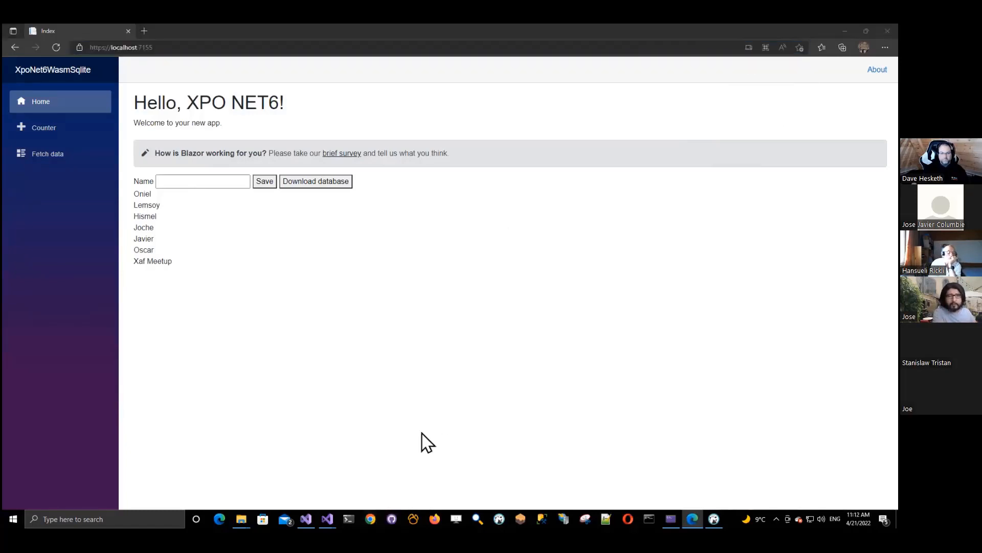
click(714, 519)
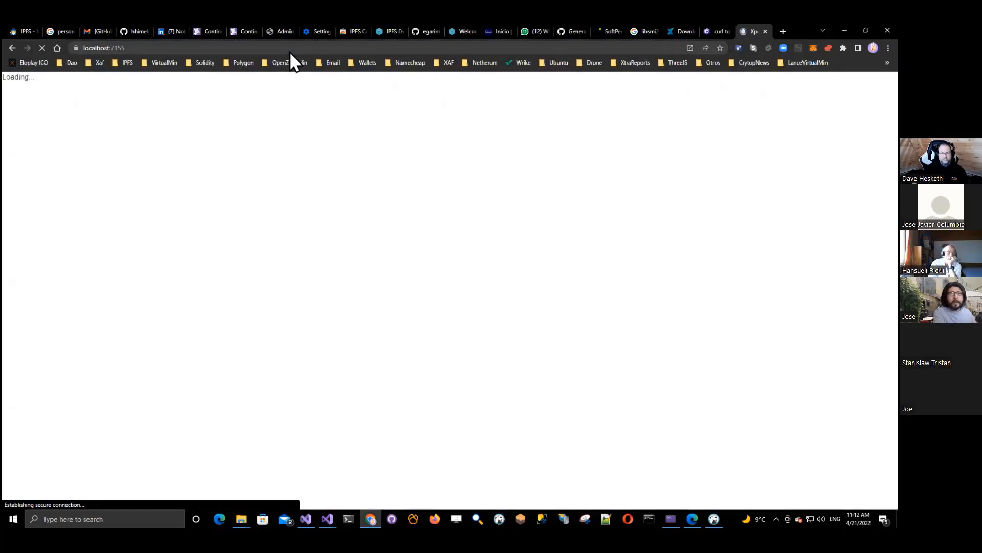
mouse_move(694, 56)
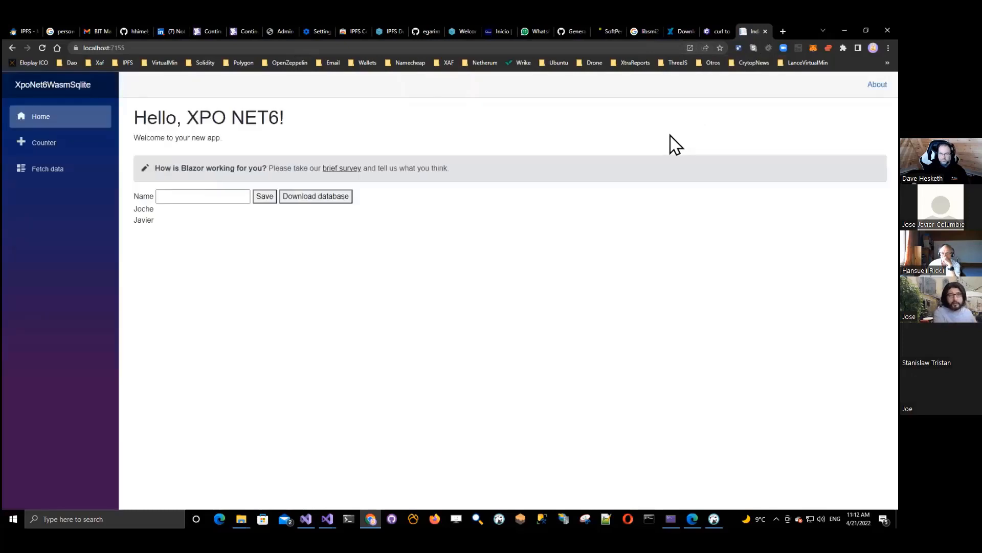
mouse_move(696, 54)
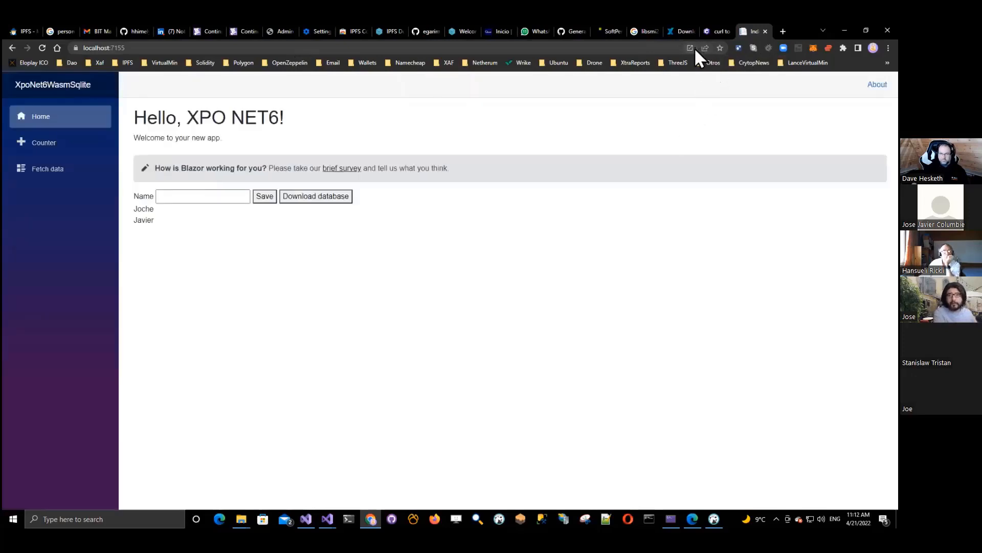
mouse_move(445, 220)
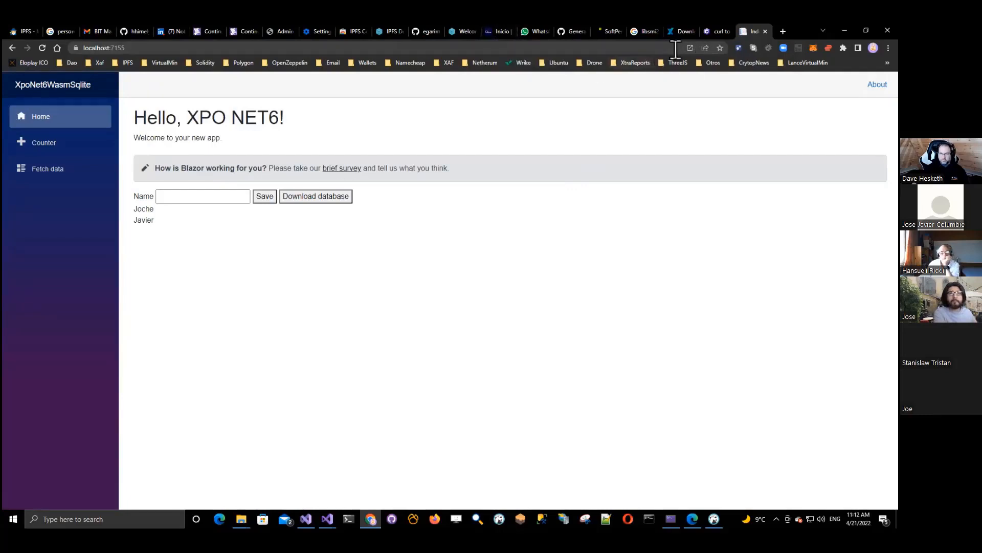
mouse_move(474, 52)
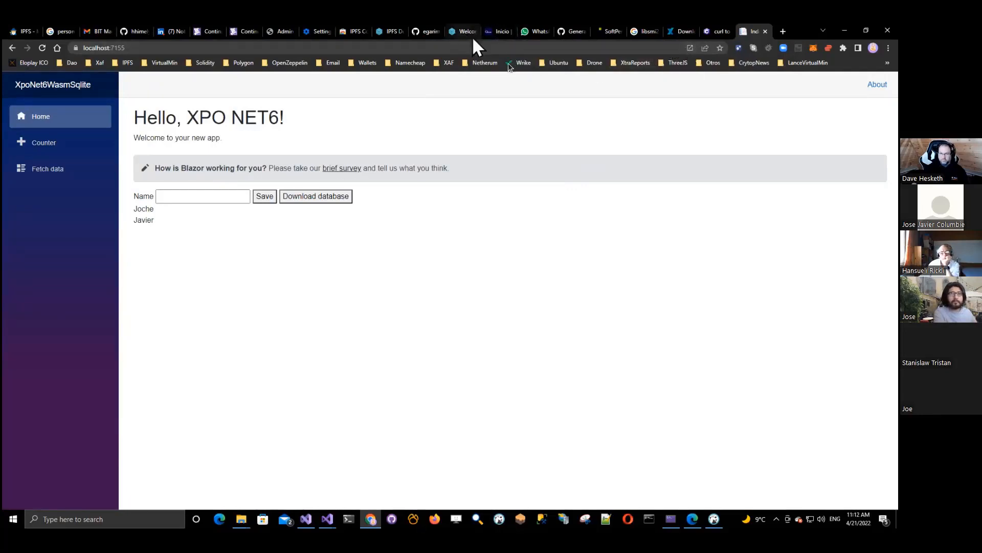
mouse_move(477, 38)
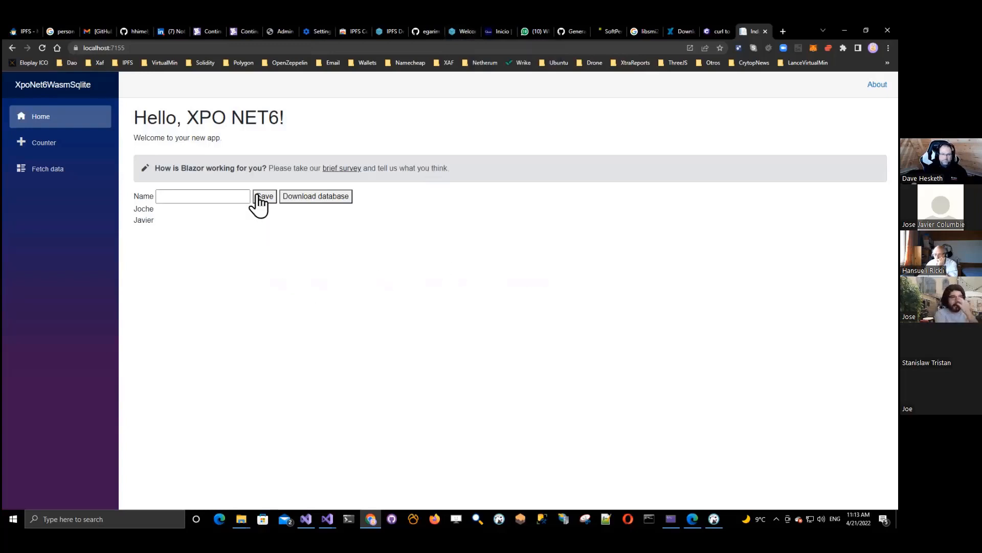
mouse_move(220, 200)
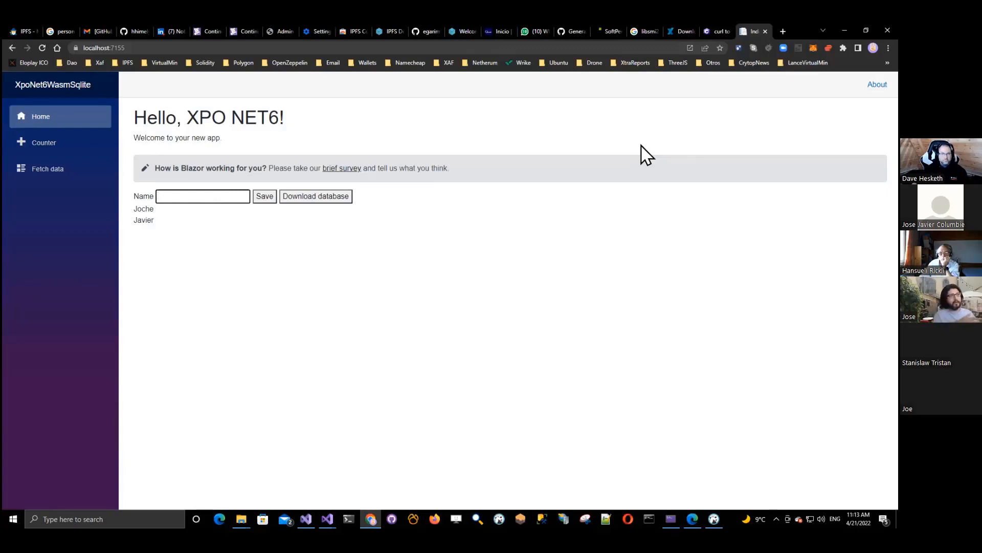
Step: Focus the Name box in the Chrome app at localhost:7155, then return to Visual Studio
click(203, 196)
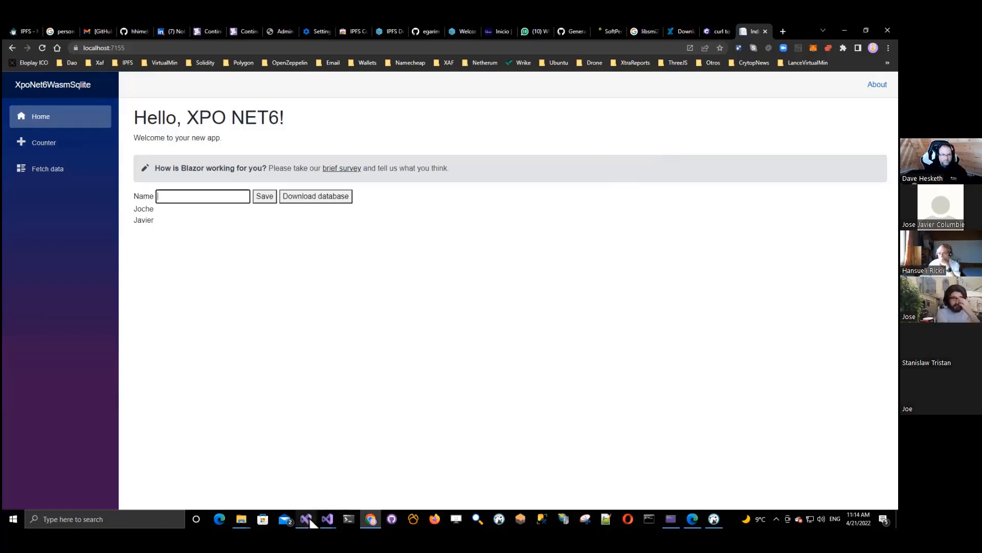
click(306, 519)
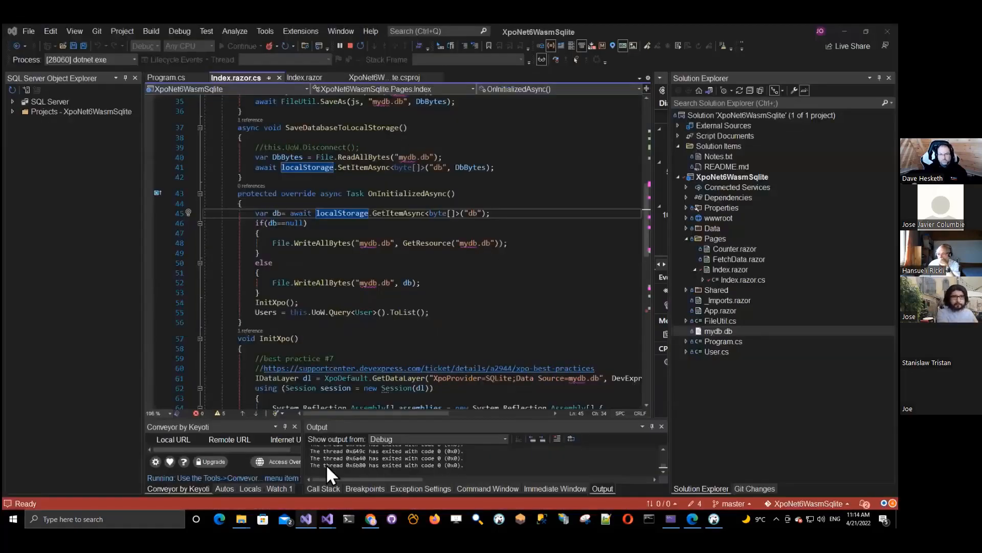